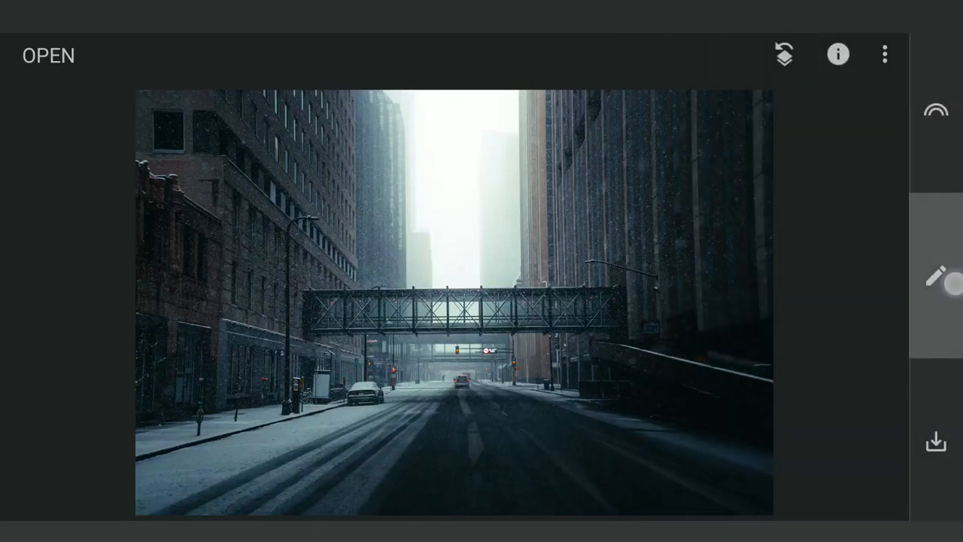
Lift the midtone point of the street photo's Curves to brighten its underexposed scene.
left_click(936, 276)
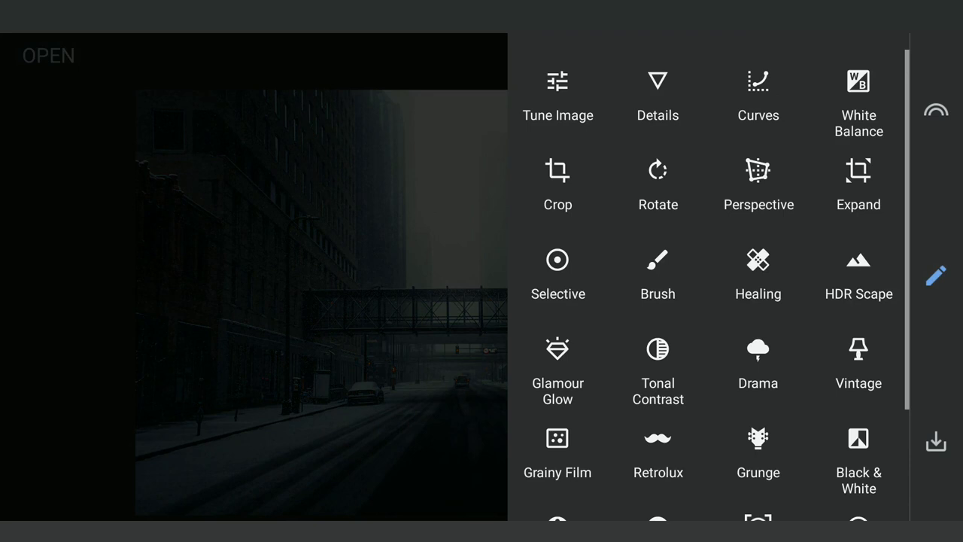
left_click(758, 96)
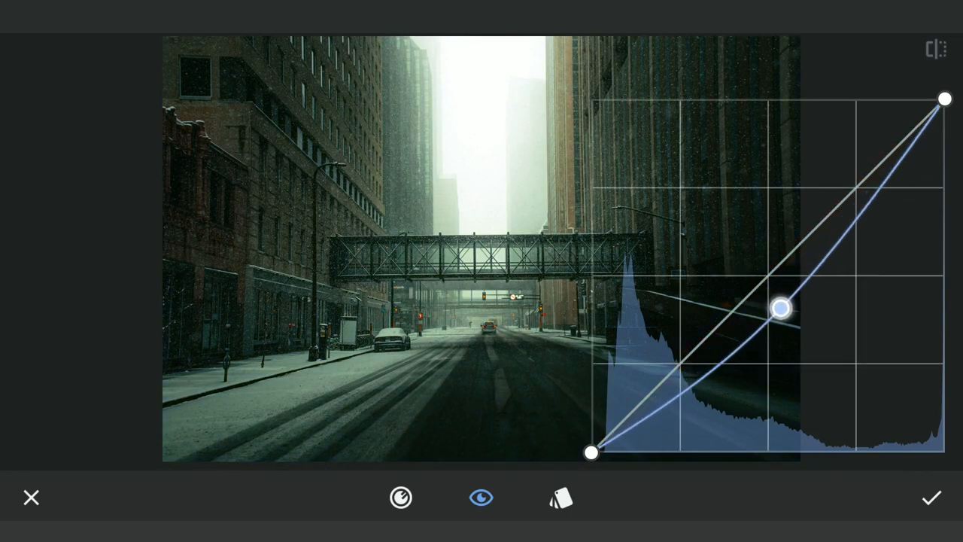
left_click_drag(779, 308, 776, 300)
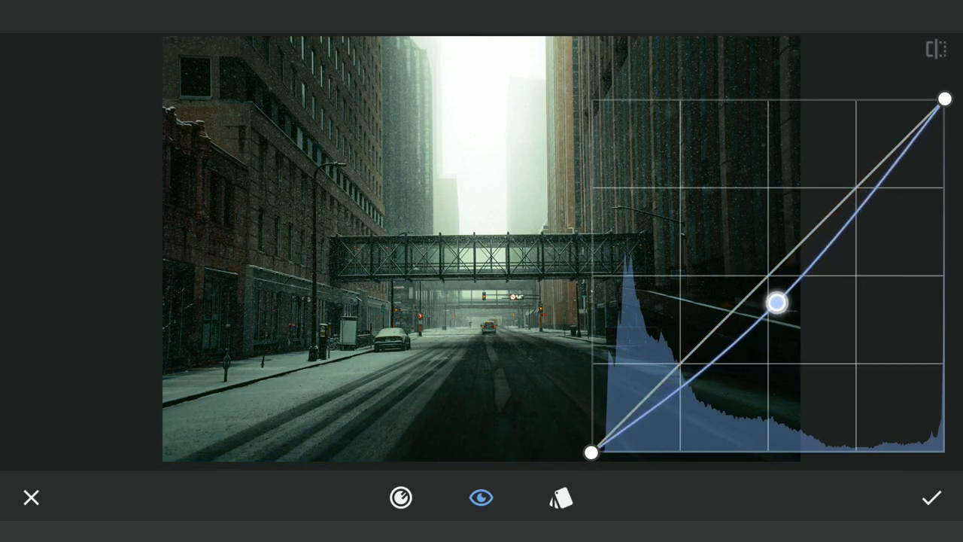
left_click_drag(776, 301, 773, 292)
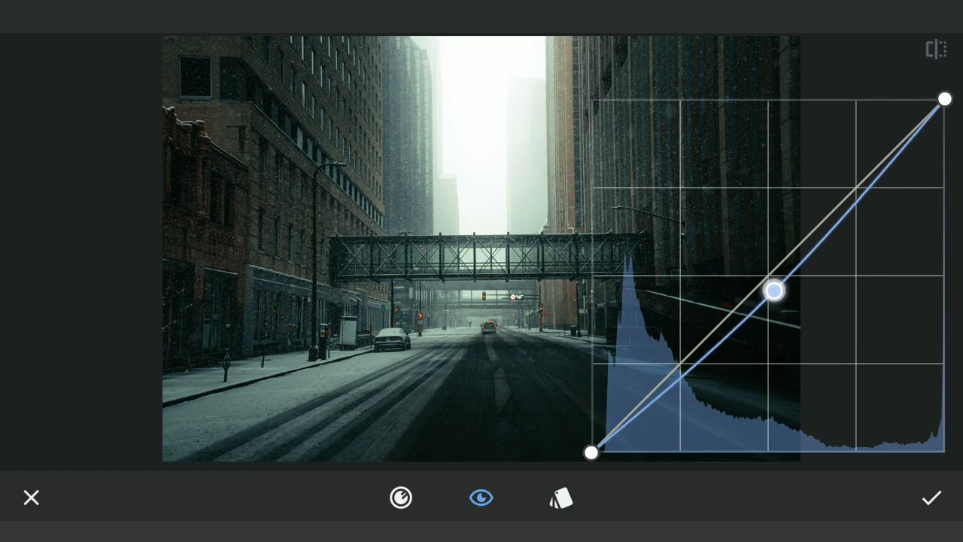
left_click_drag(773, 292, 788, 277)
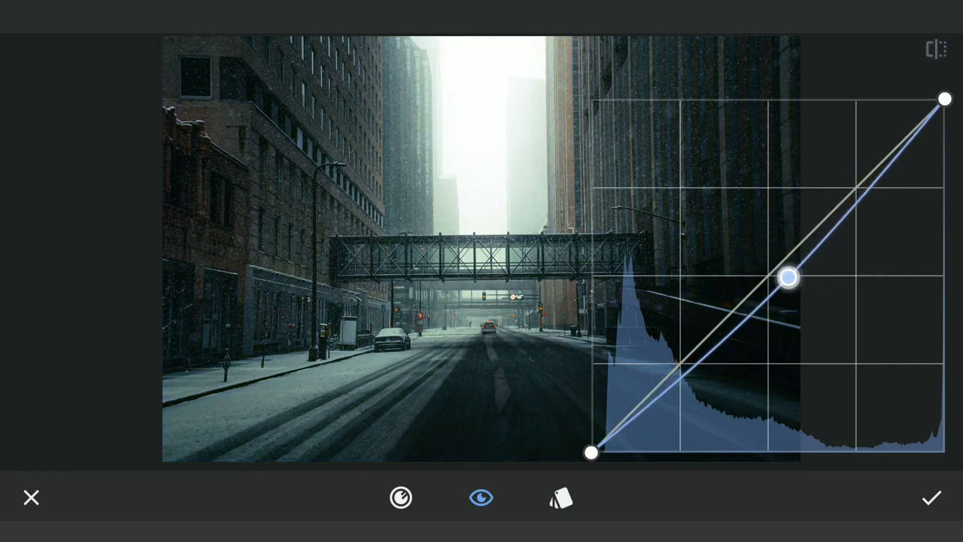
left_click_drag(788, 277, 812, 304)
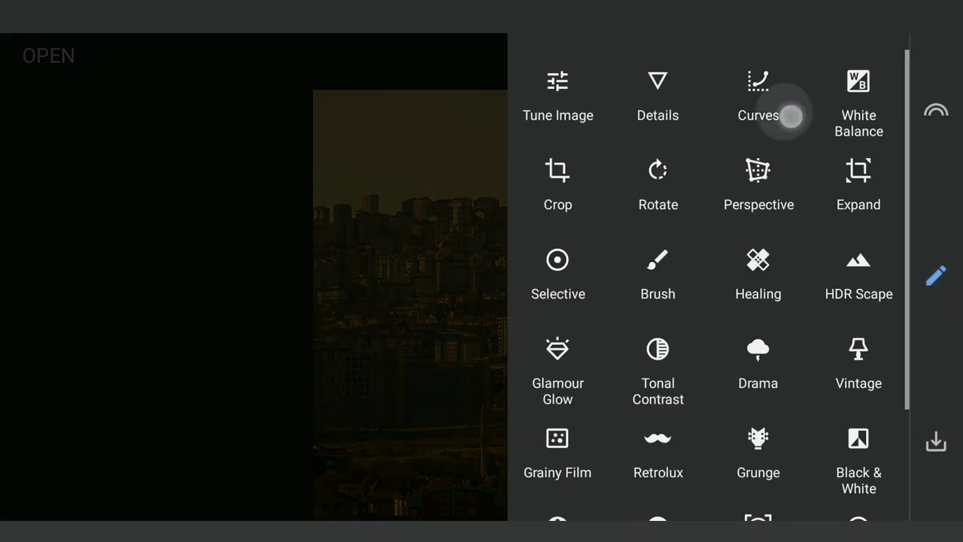
Pull down the green channel midtones, raise the blue curve, and apply the cooler skyline look.
left_click(758, 98)
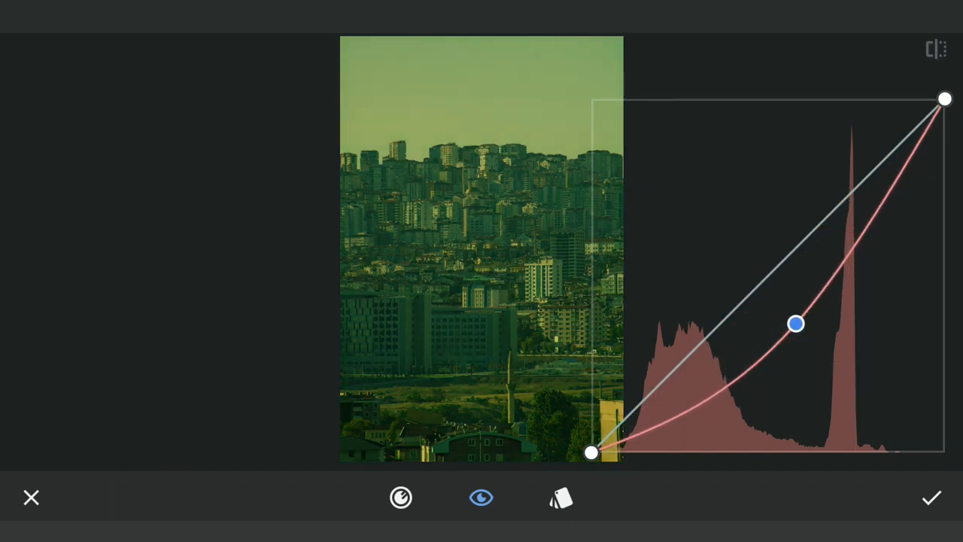
left_click(205, 439)
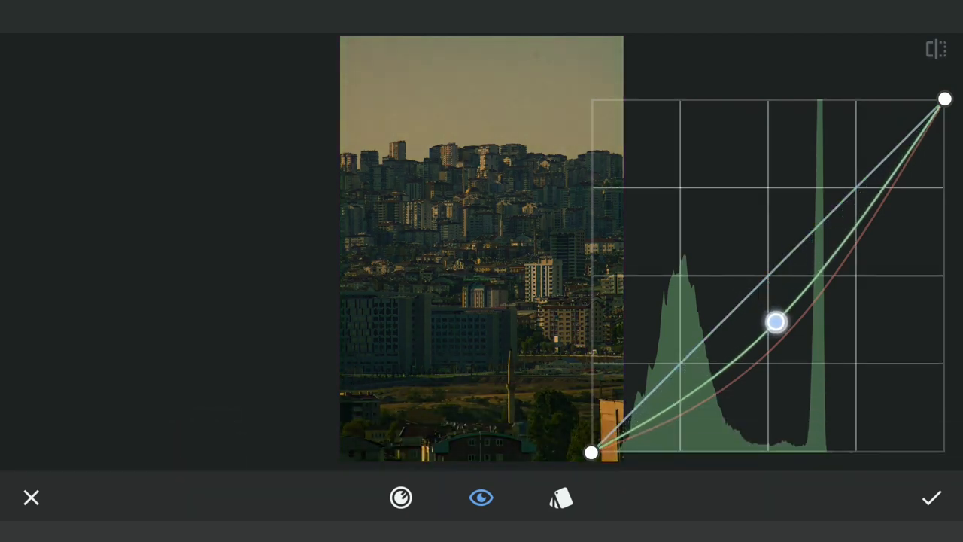
left_click_drag(776, 322, 777, 328)
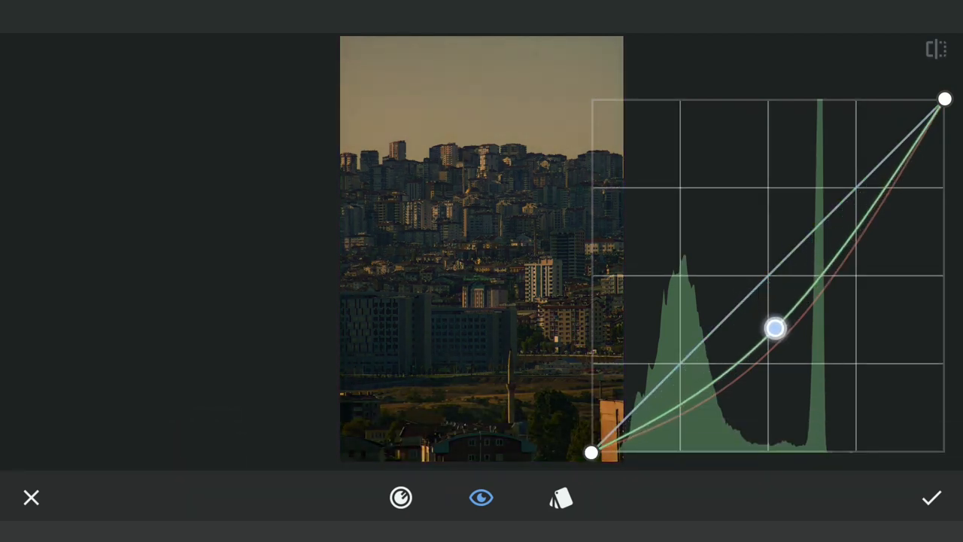
left_click_drag(774, 328, 808, 330)
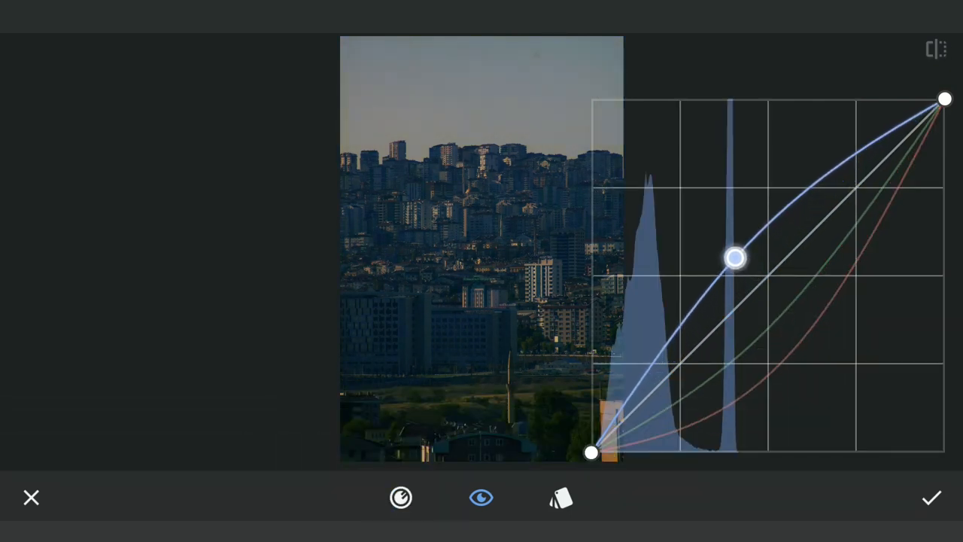
left_click_drag(734, 258, 737, 262)
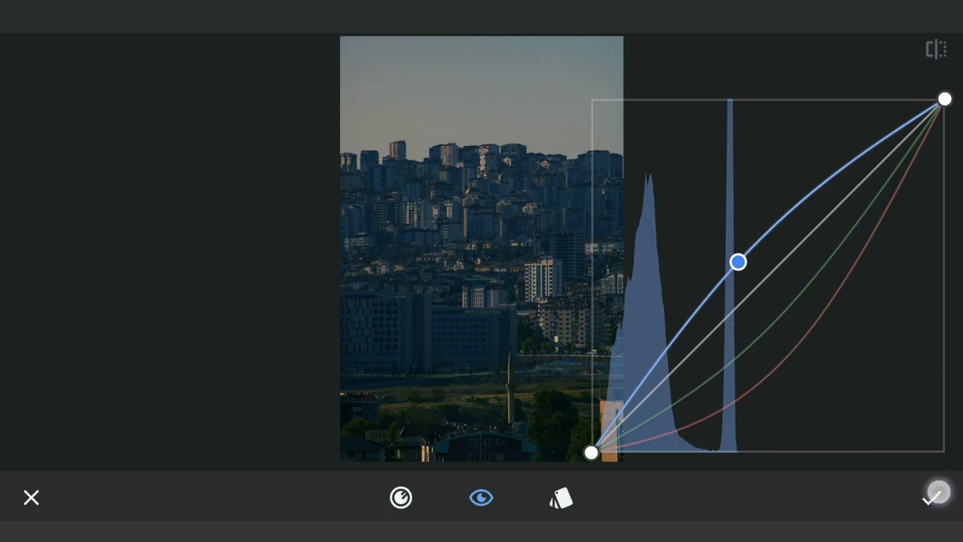
left_click(936, 496)
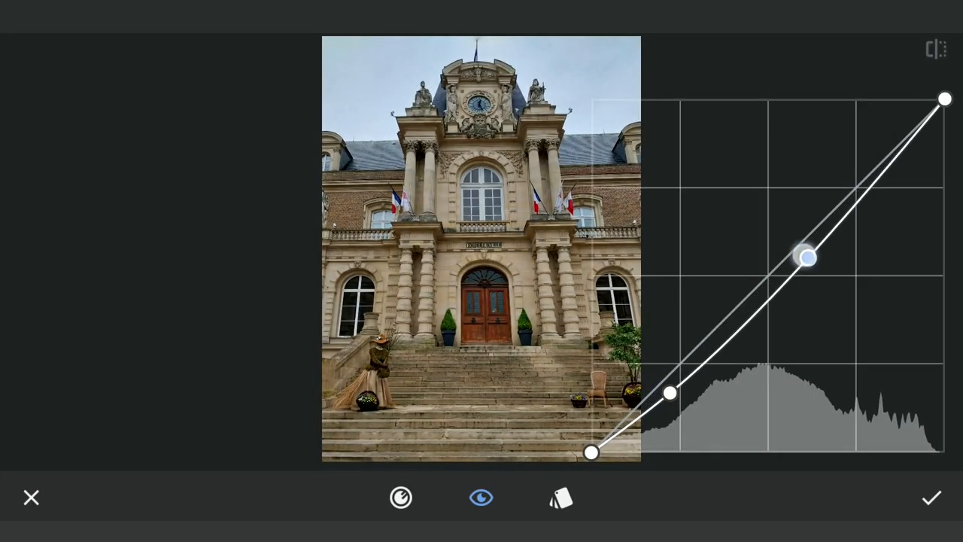
Brighten the town hall's upper midtones, nudge the blue channel midpoint, and apply the edit.
left_click_drag(805, 256, 815, 217)
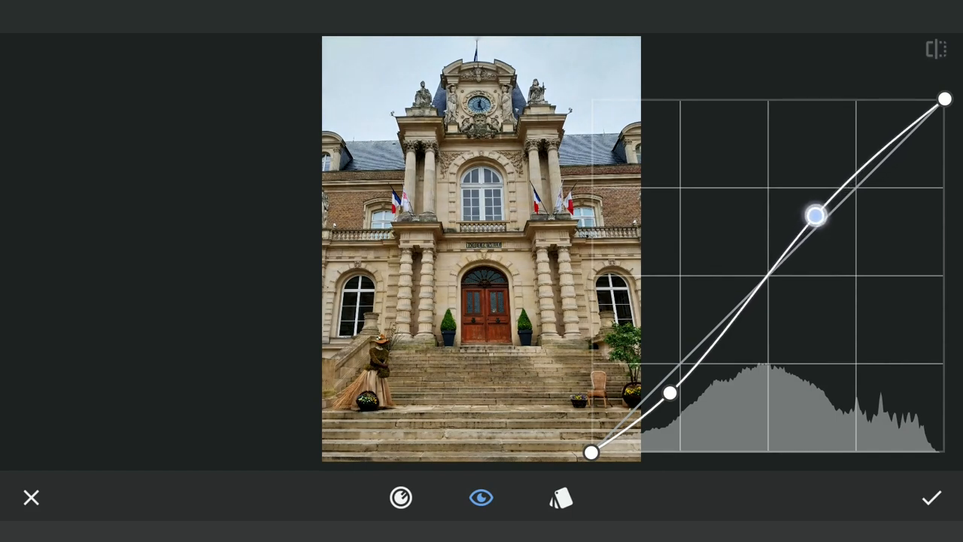
left_click_drag(815, 217, 833, 188)
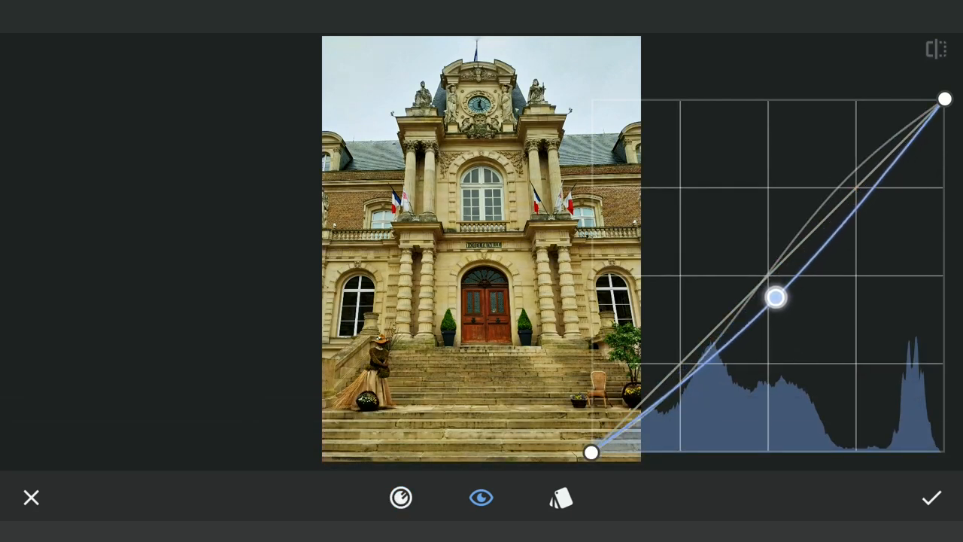
left_click_drag(775, 298, 773, 292)
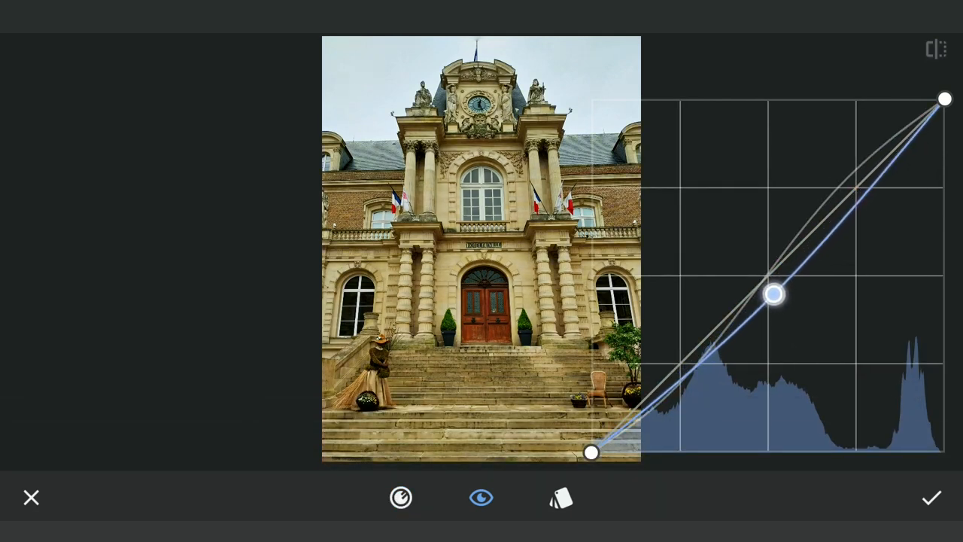
left_click(400, 496)
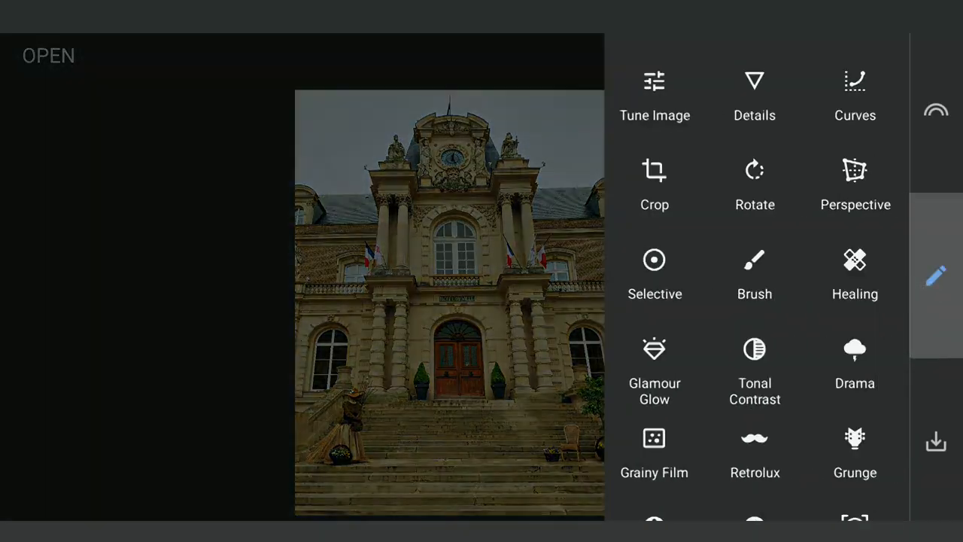
Add and apply a darkening curve to the town hall, then bring up its Stacks Brush.
left_click(854, 90)
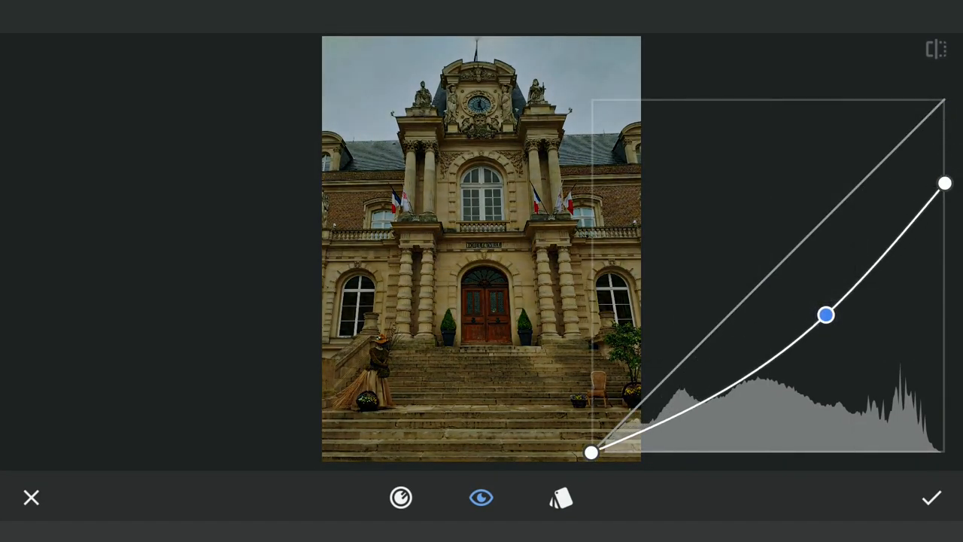
left_click(931, 496)
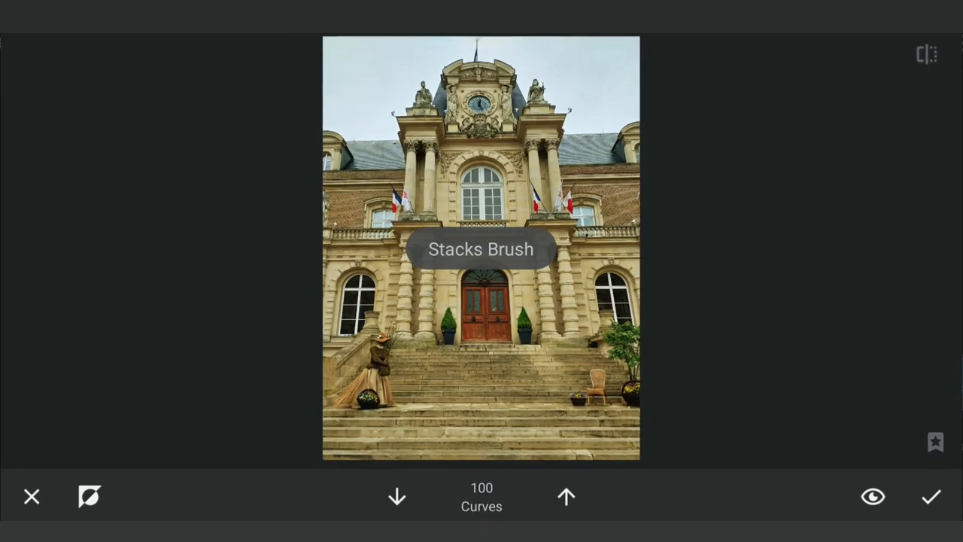
left_click(89, 496)
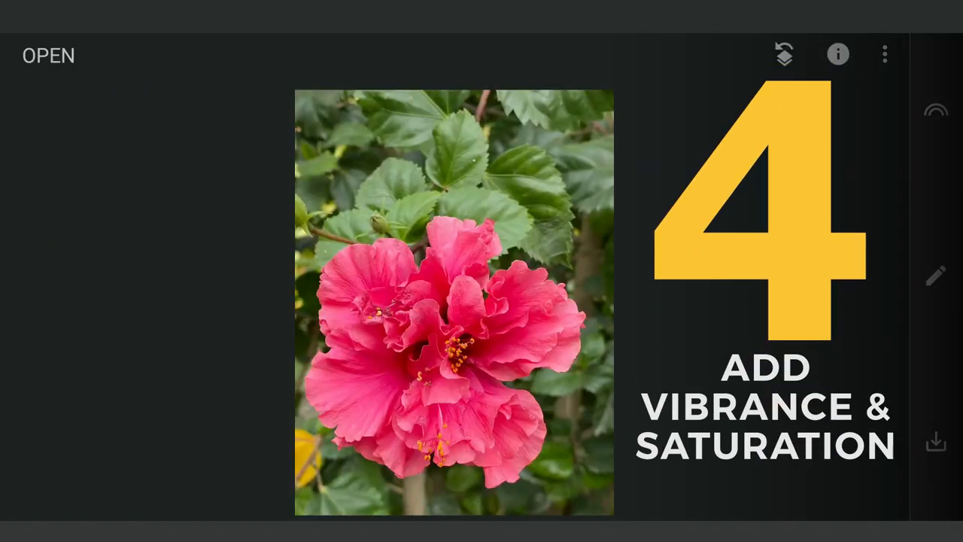
Shape an S-curve on the hibiscus—upper midtones up, shadows down—and apply the contrast boost.
left_click(936, 275)
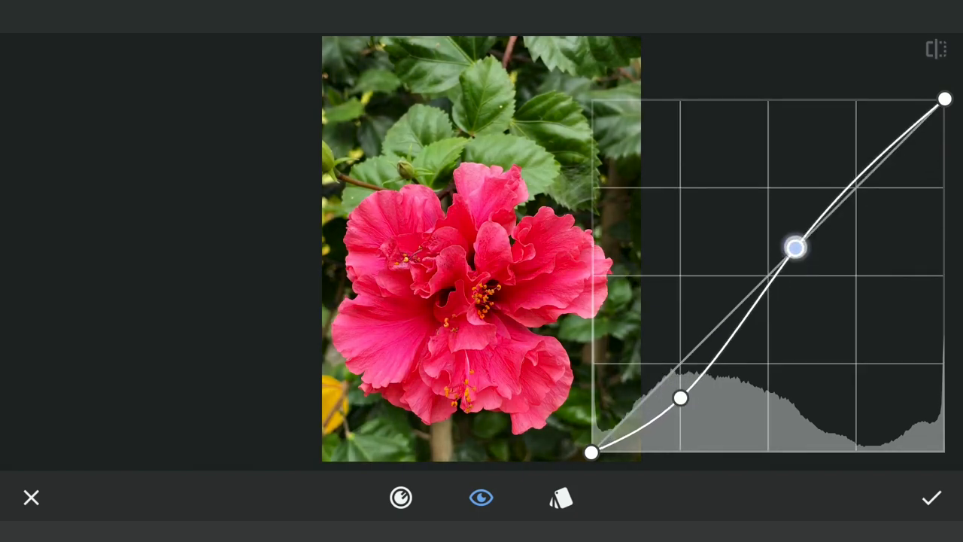
left_click_drag(794, 248, 803, 207)
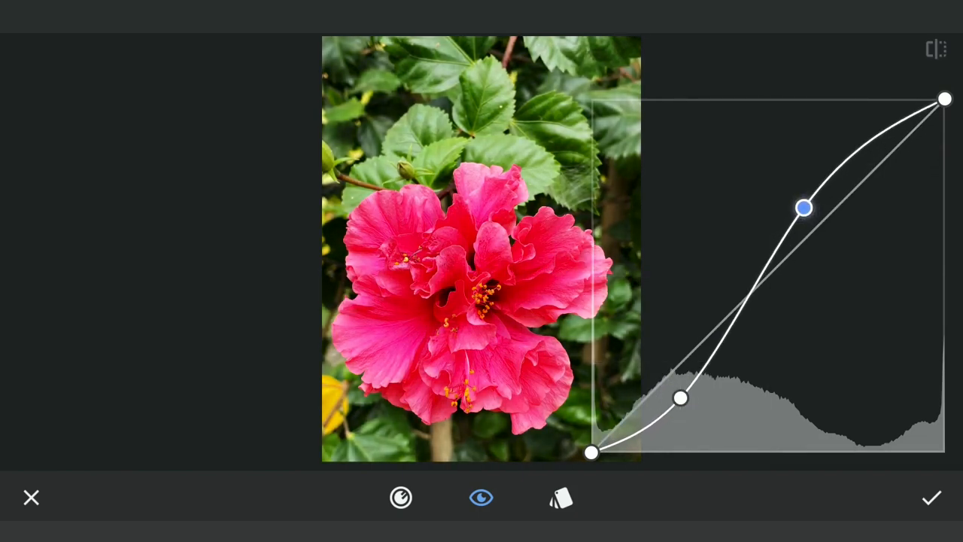
left_click_drag(680, 397, 684, 385)
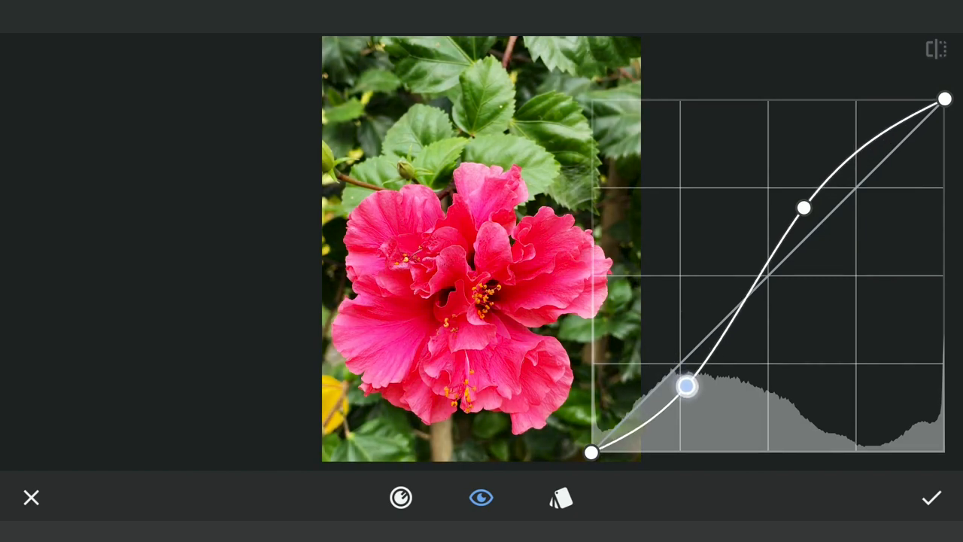
left_click_drag(686, 385, 665, 392)
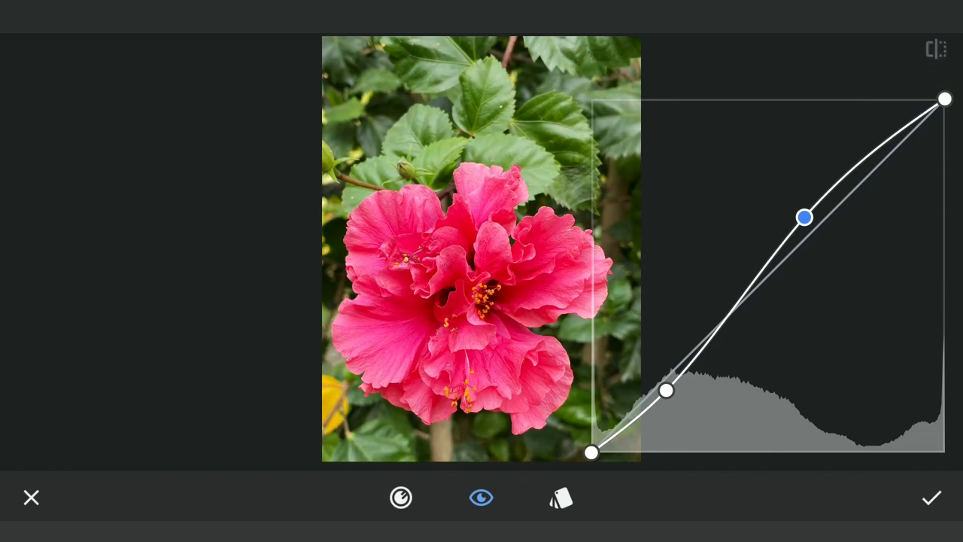
left_click(931, 497)
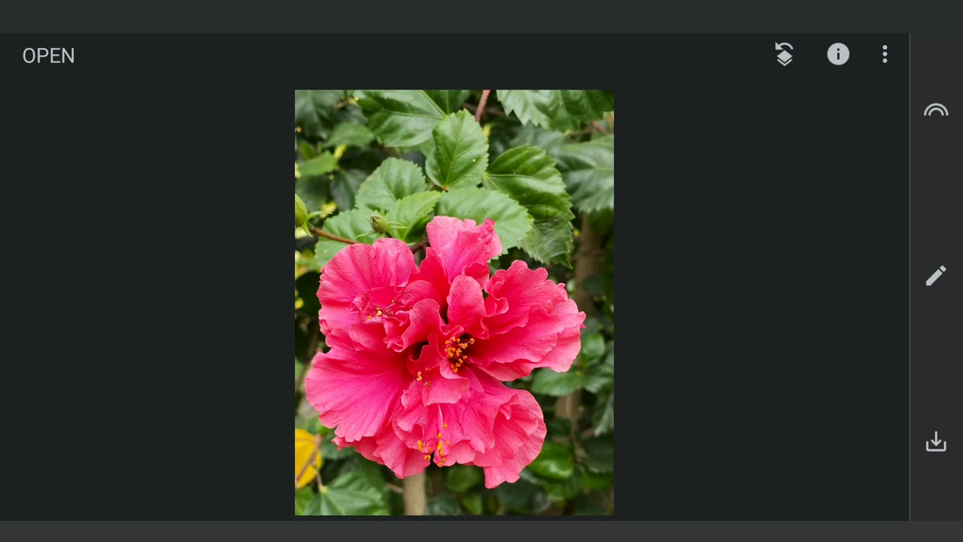
Reopen the hibiscus curve on the RGB channel and pull its midtones down for a deeper red flower.
left_click(935, 275)
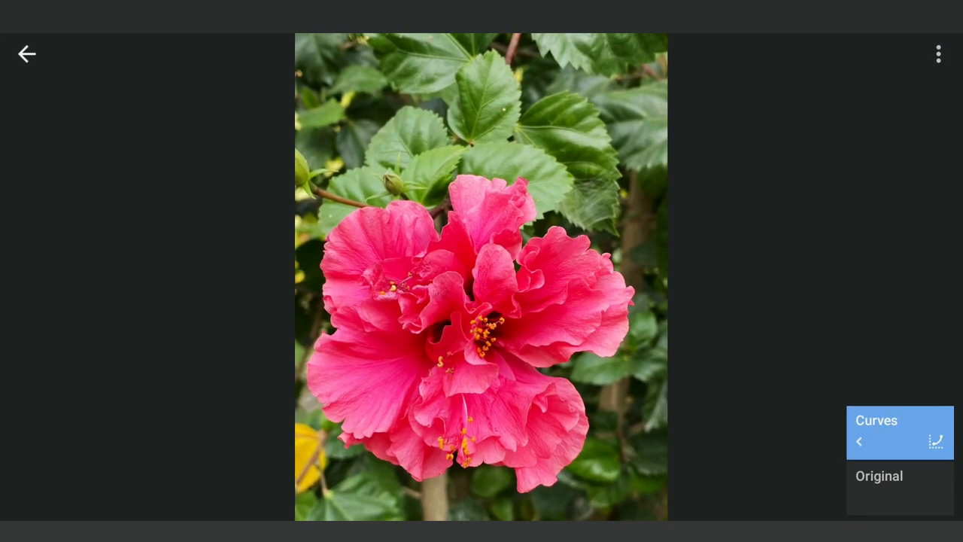
left_click(899, 433)
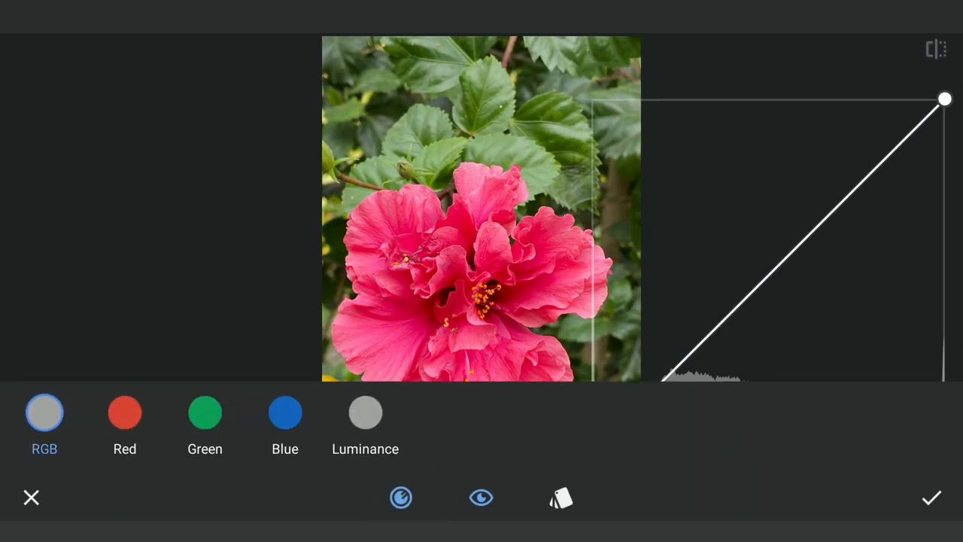
left_click(364, 421)
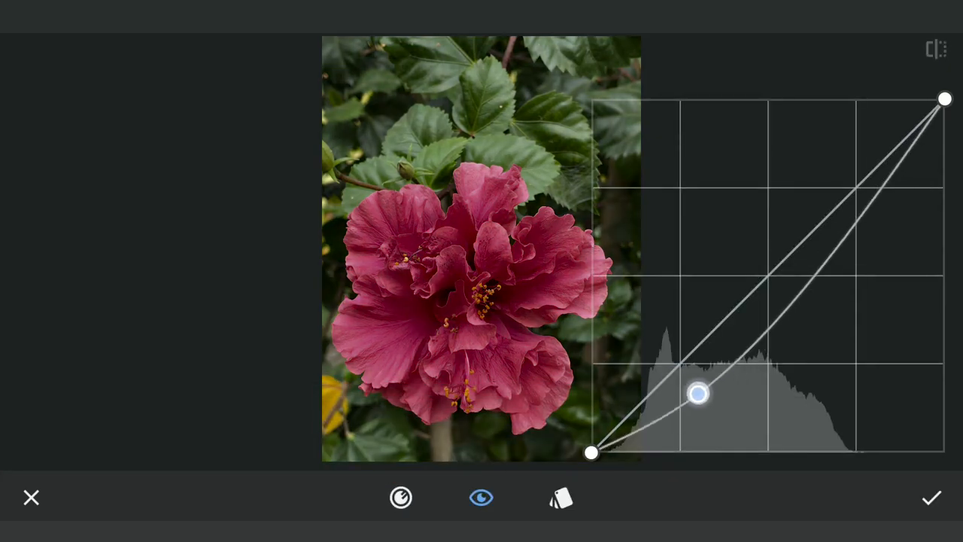
left_click_drag(695, 394, 791, 213)
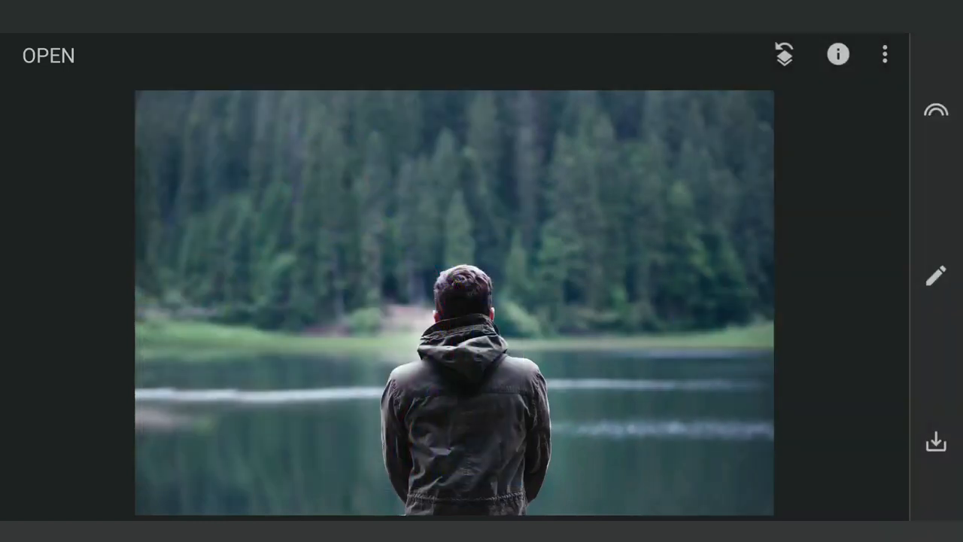
Drag a colour channel's endpoint down on the lake photo so the scene turns deep red, and apply it.
left_click(936, 276)
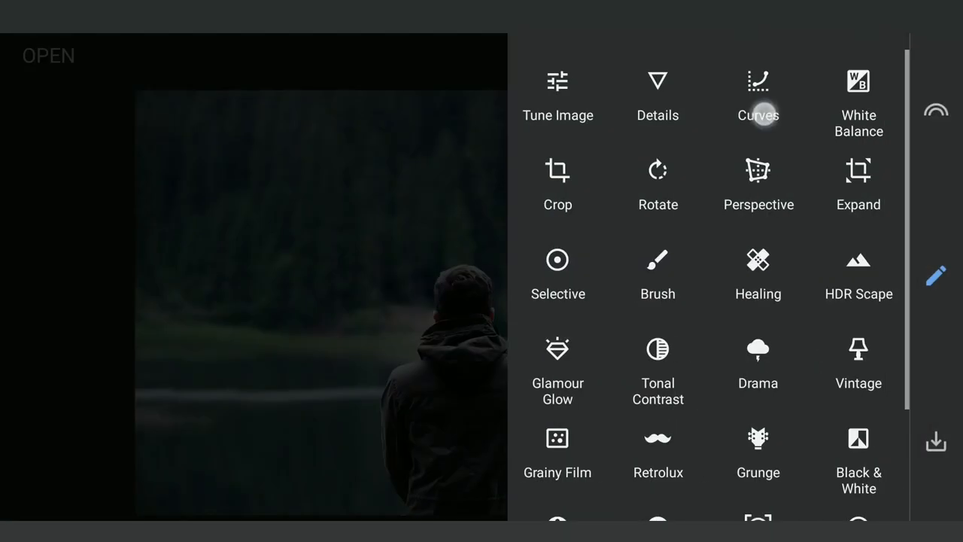
left_click(758, 82)
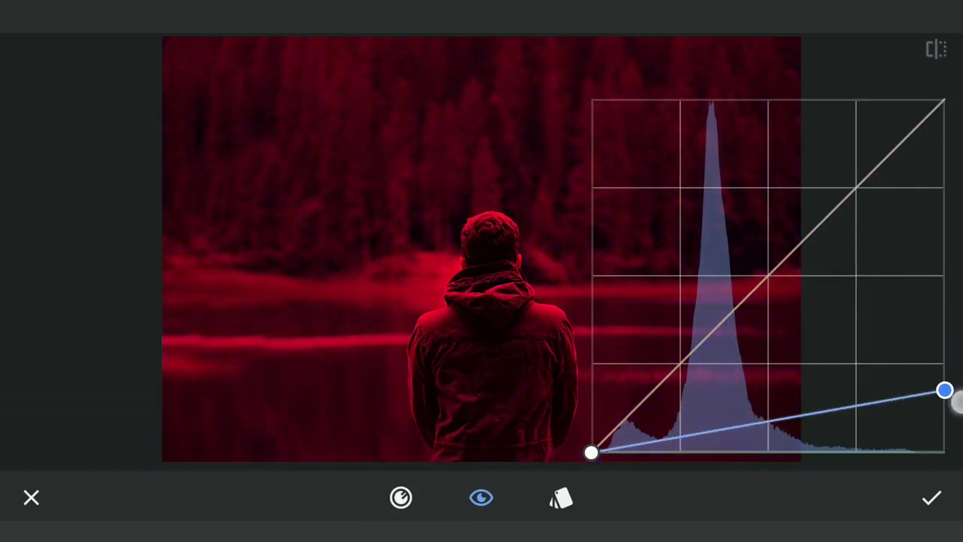
left_click(931, 497)
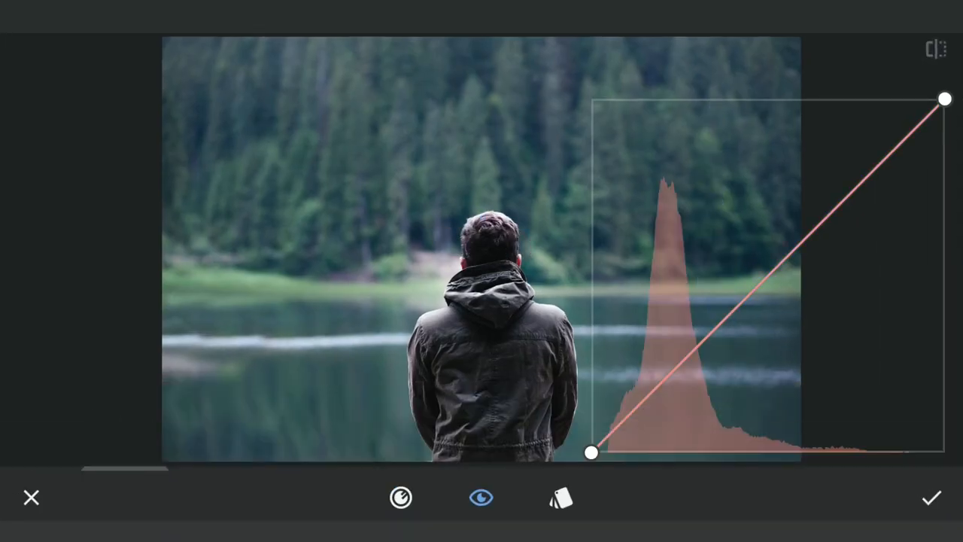
left_click_drag(945, 99, 945, 451)
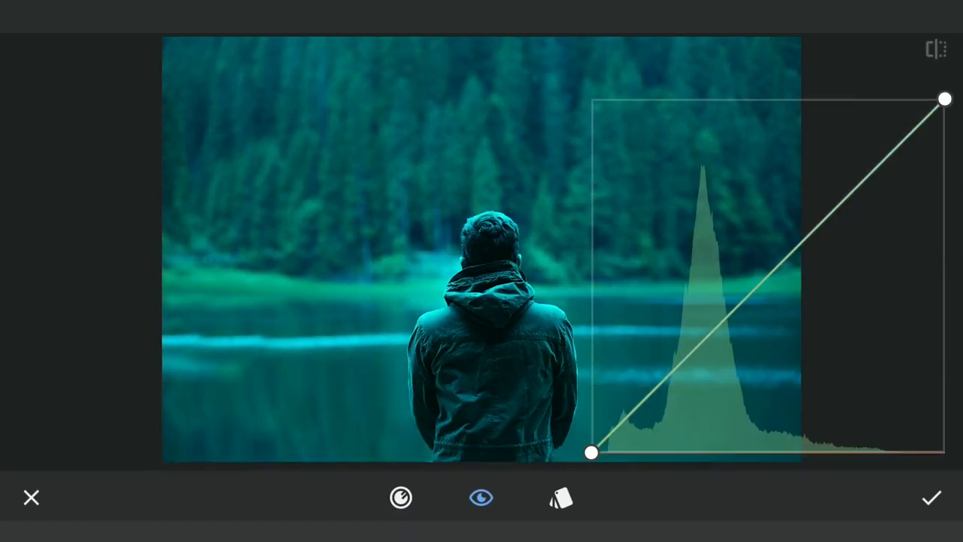
left_click(931, 497)
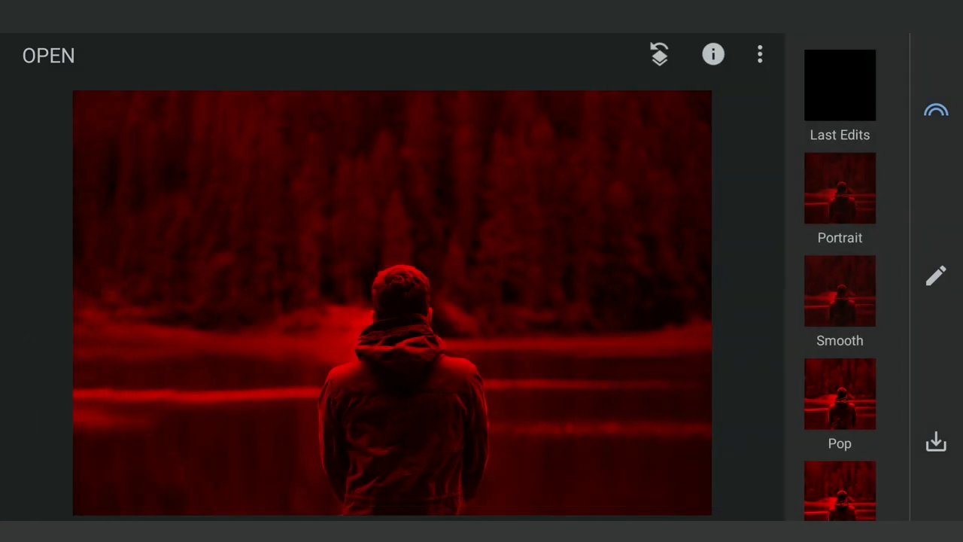
Blend a second copy of the red lake photo via Double Exposure and apply the ghosted result.
left_click(935, 275)
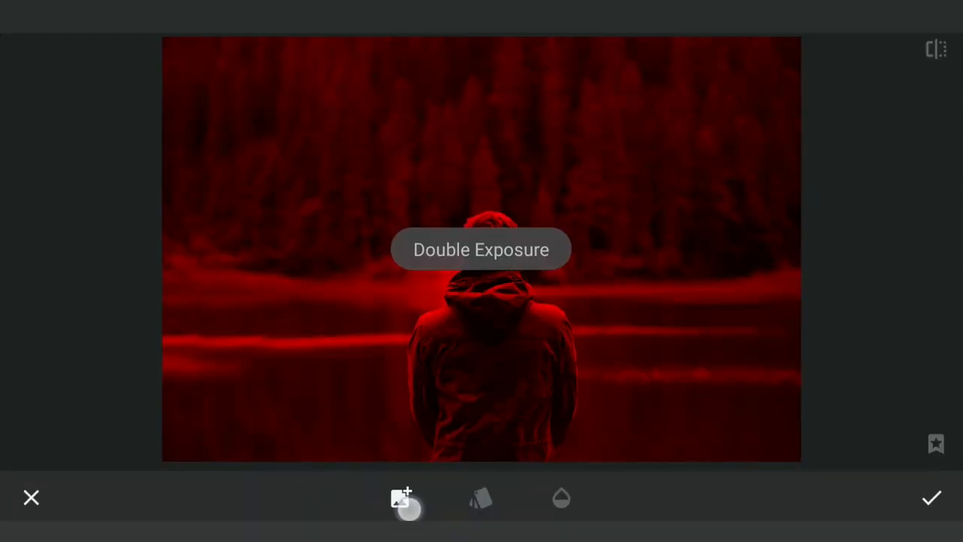
left_click(400, 498)
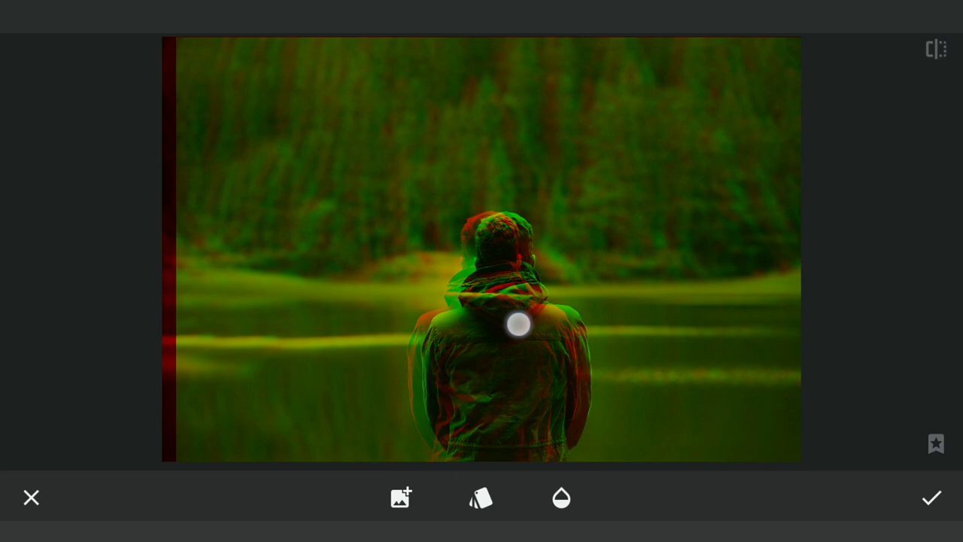
left_click(931, 497)
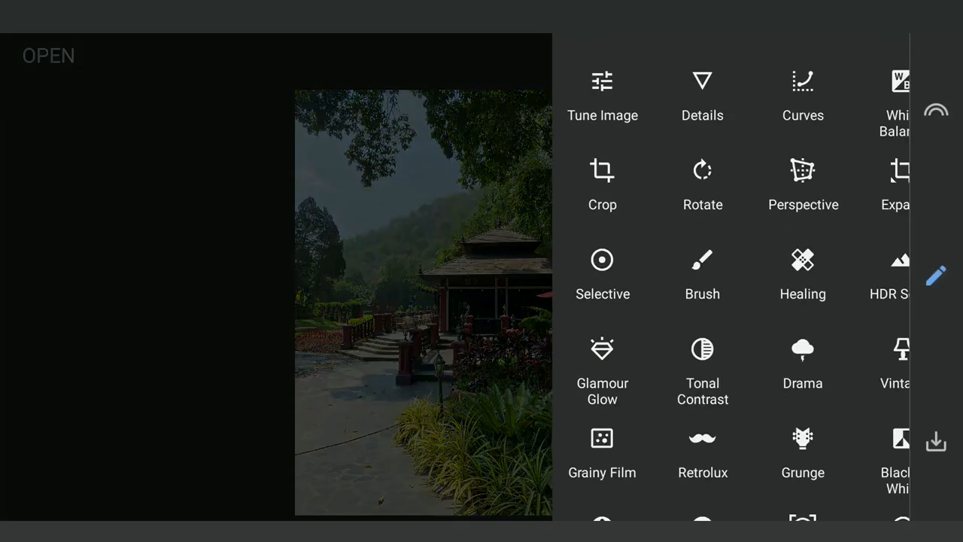
Reshape the pavilion's tone curve, then brush it onto chosen areas at strength 100 and apply.
left_click(804, 91)
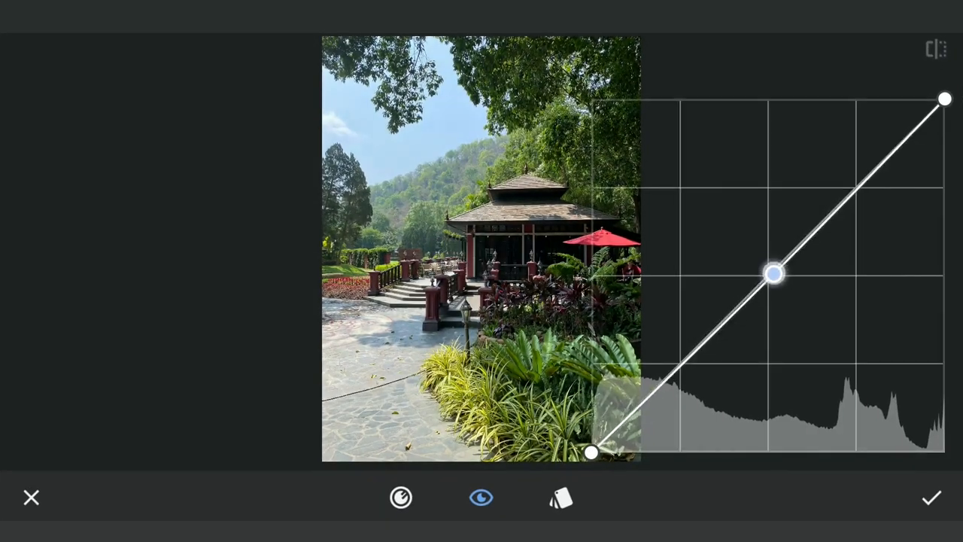
left_click_drag(774, 274, 735, 208)
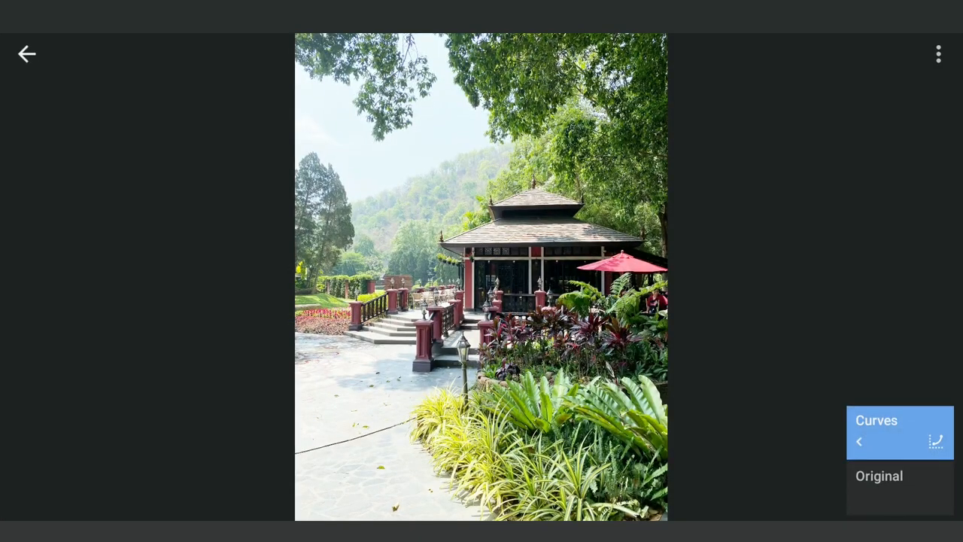
left_click(876, 434)
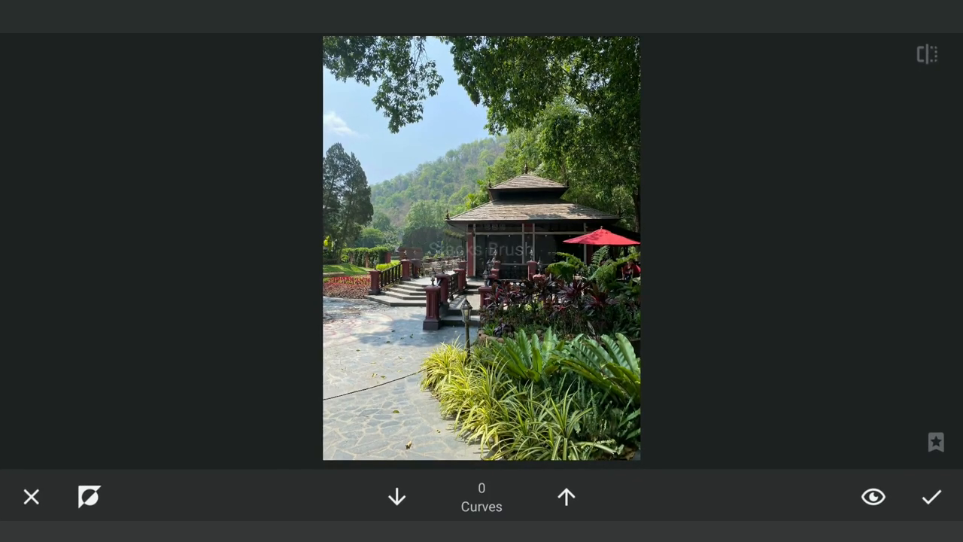
left_click(566, 497)
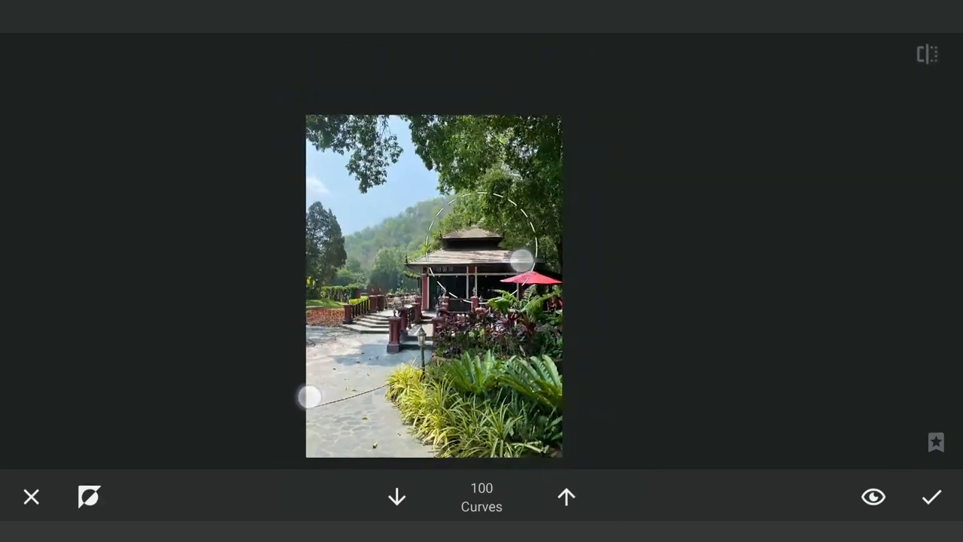
left_click(932, 497)
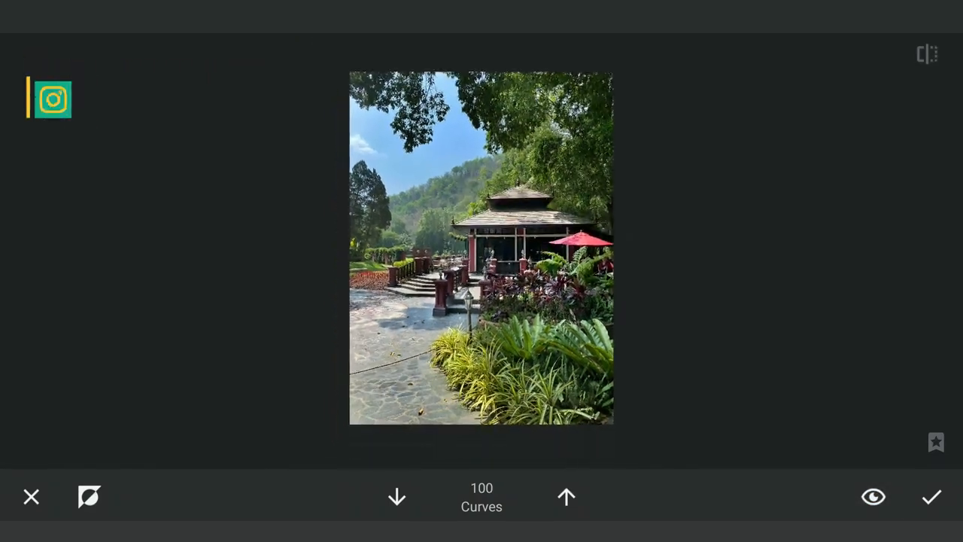
left_click(931, 497)
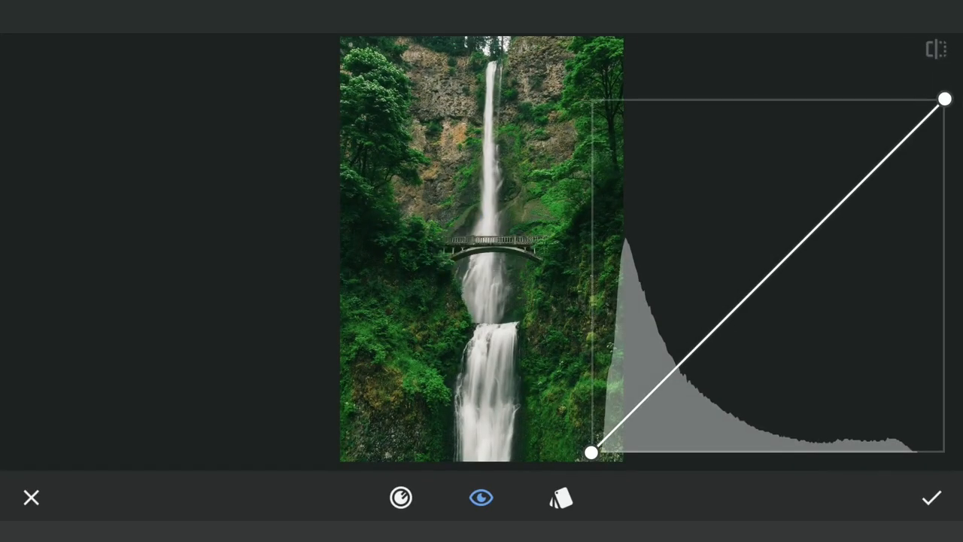
Bend the waterfall's midtones and shadow end downward while keeping highlights, for a darker mood.
left_click_drag(590, 453, 590, 407)
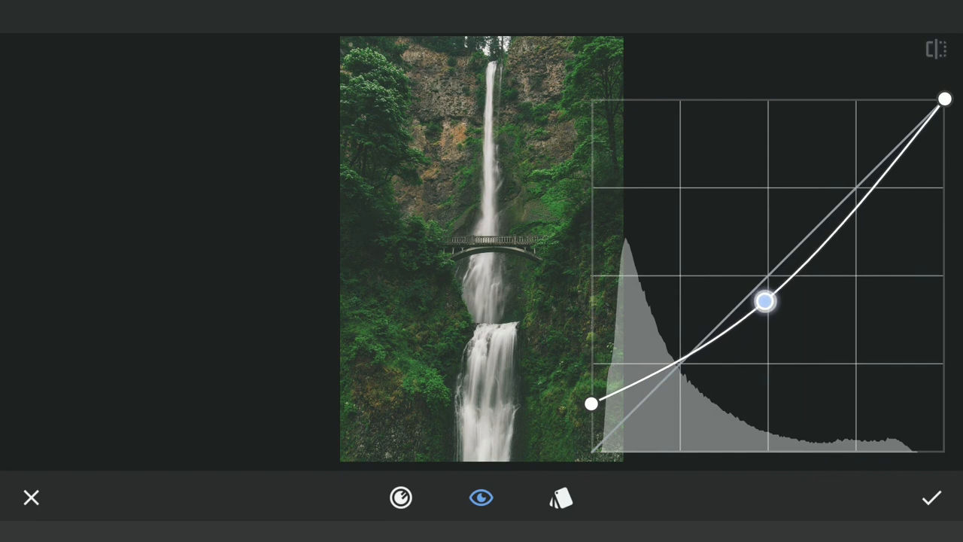
left_click_drag(945, 99, 945, 194)
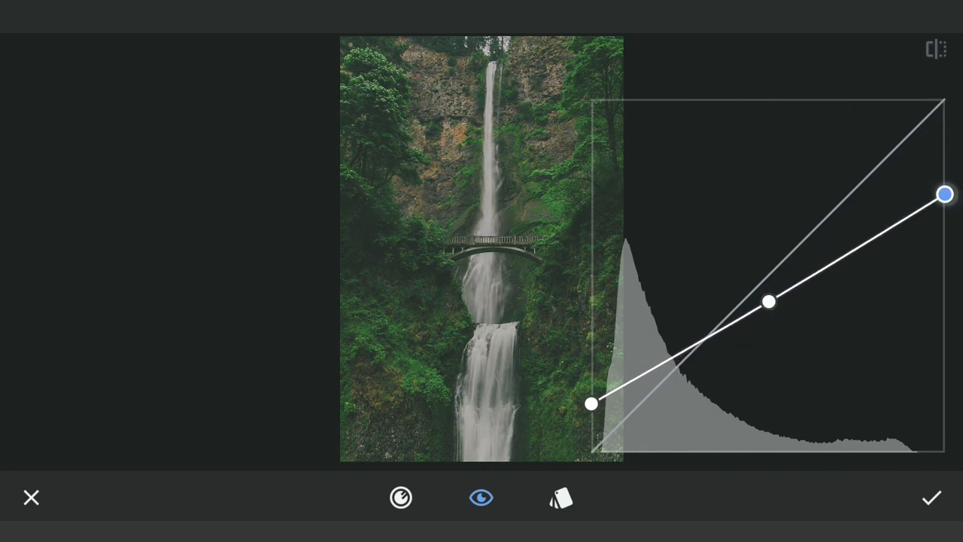
left_click_drag(945, 194, 941, 127)
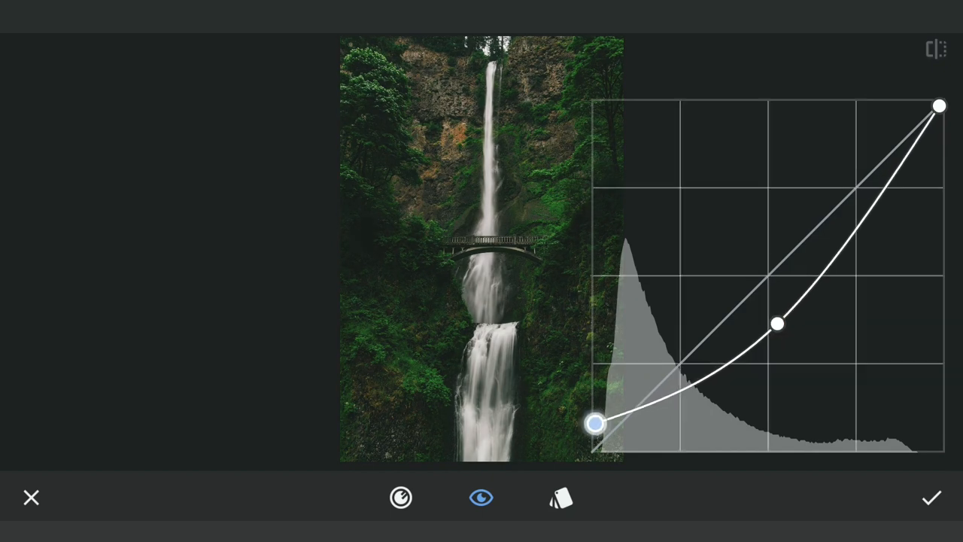
left_click_drag(594, 425, 592, 405)
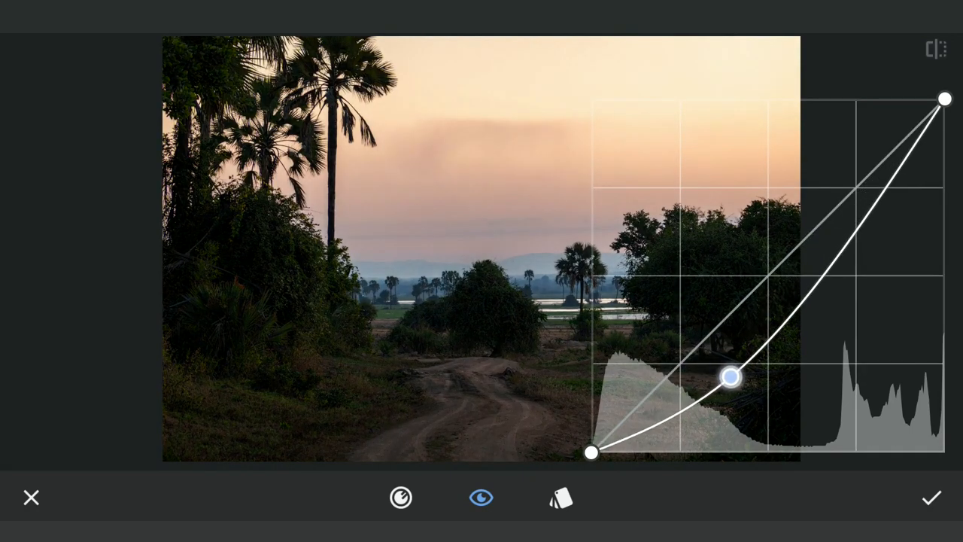
Shape the blue channel for a pinker, warmer sky with cooled shadows on the sunset road photo.
left_click_drag(730, 378, 731, 373)
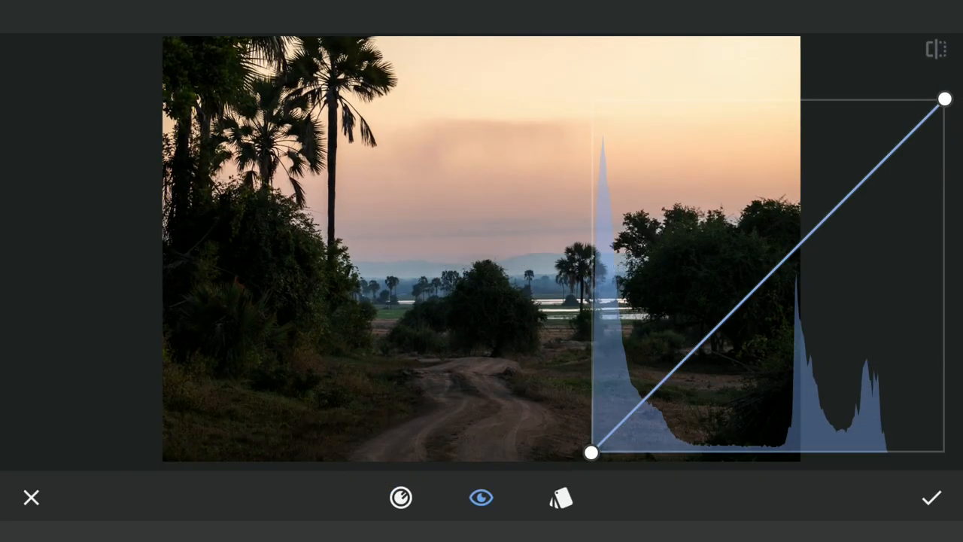
left_click_drag(684, 343, 728, 277)
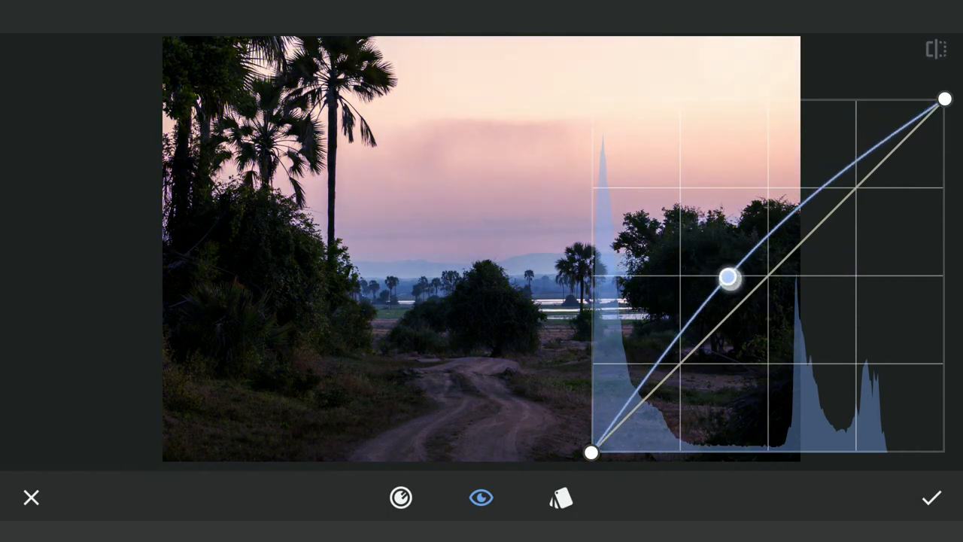
left_click_drag(728, 277, 760, 284)
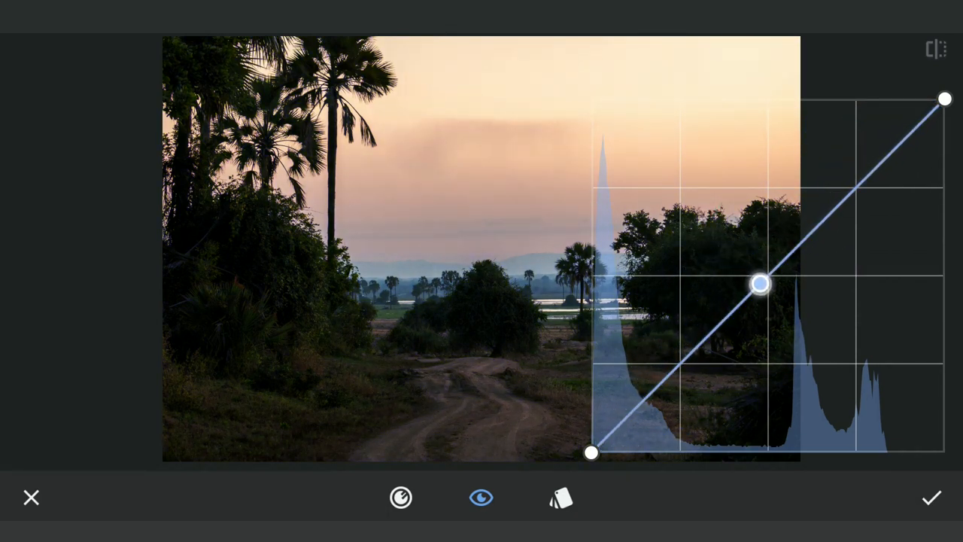
left_click_drag(945, 99, 945, 157)
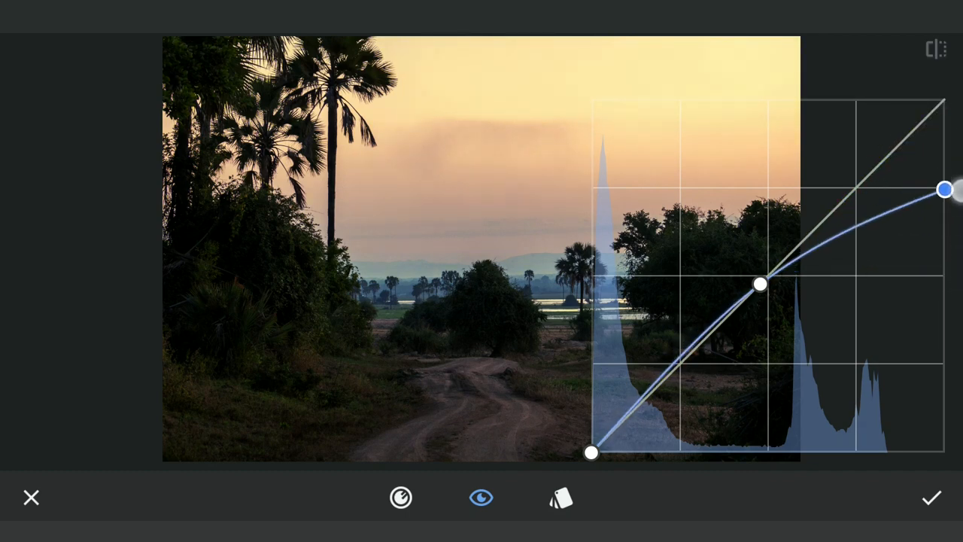
left_click_drag(591, 451, 591, 392)
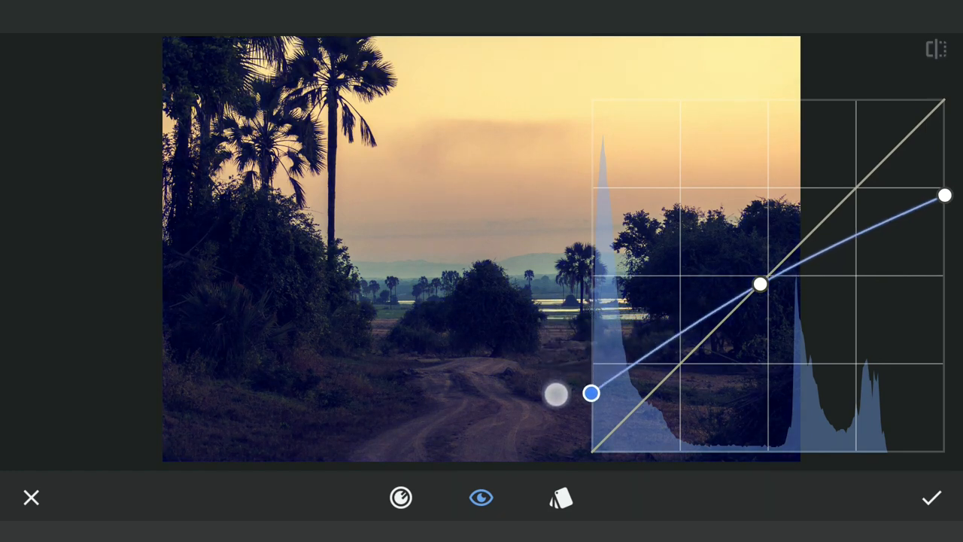
left_click_drag(592, 393, 591, 358)
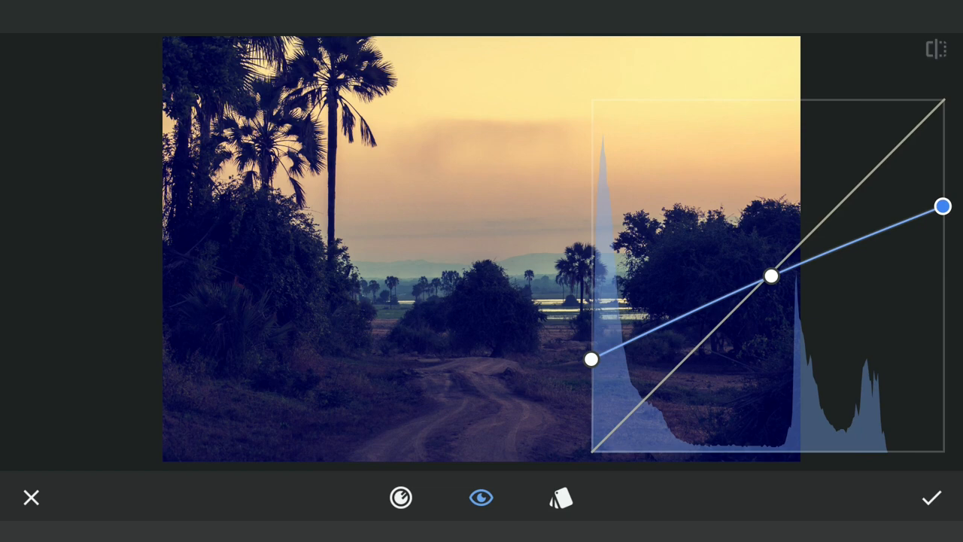
Lift the shadows to soften contrast and apply the faded curve.
left_click_drag(589, 359, 662, 330)
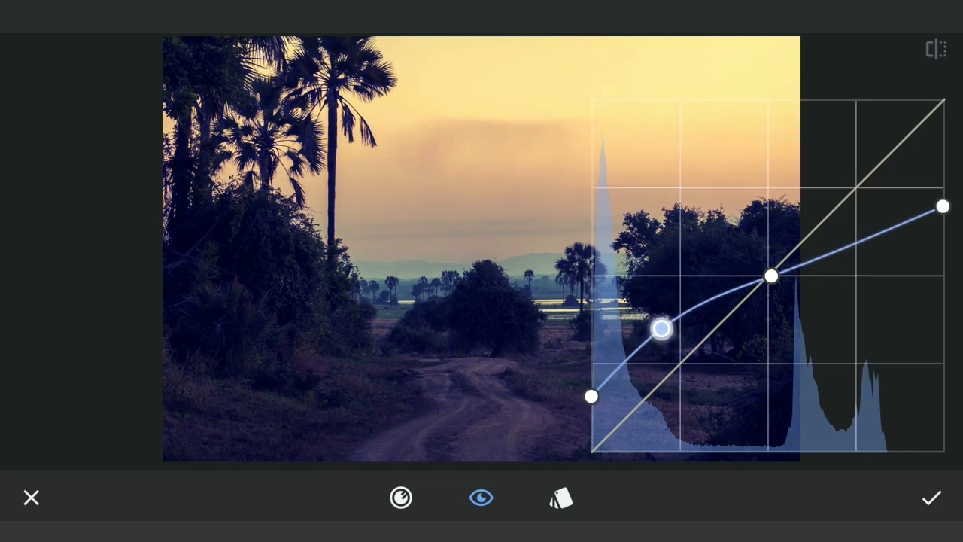
left_click(931, 497)
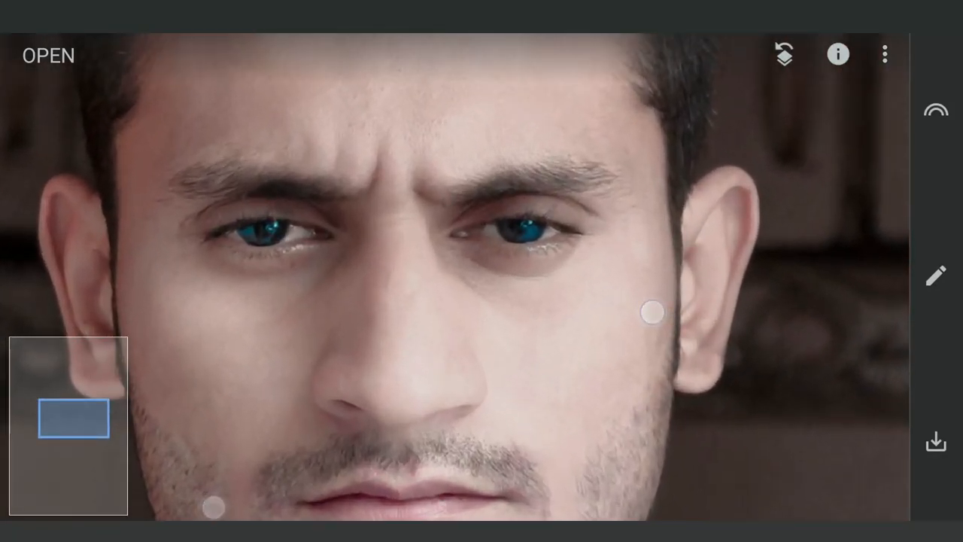
Brush the Curves layer at 100 onto the man's face from View edits.
left_click(935, 274)
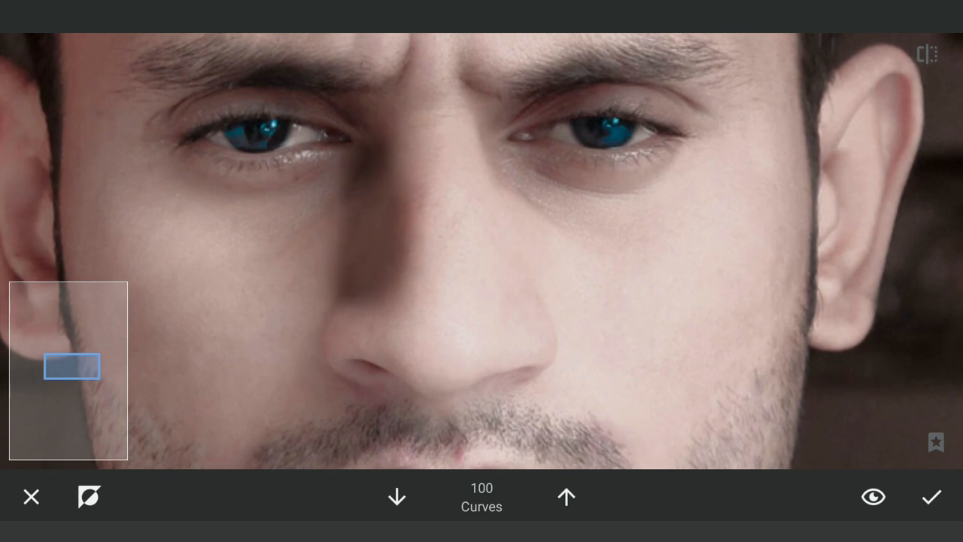
left_click(397, 497)
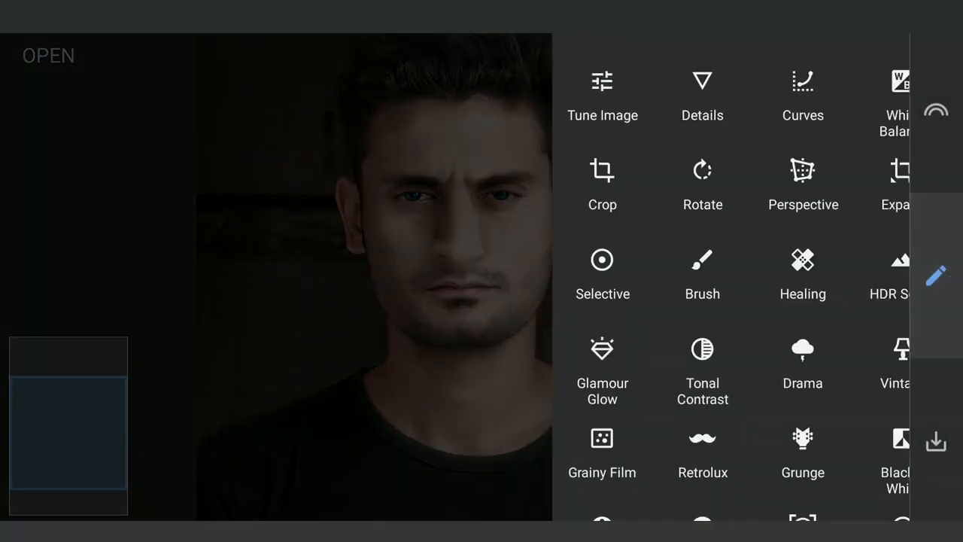
Add a brightening curve and brush it onto the man's face only.
left_click(802, 91)
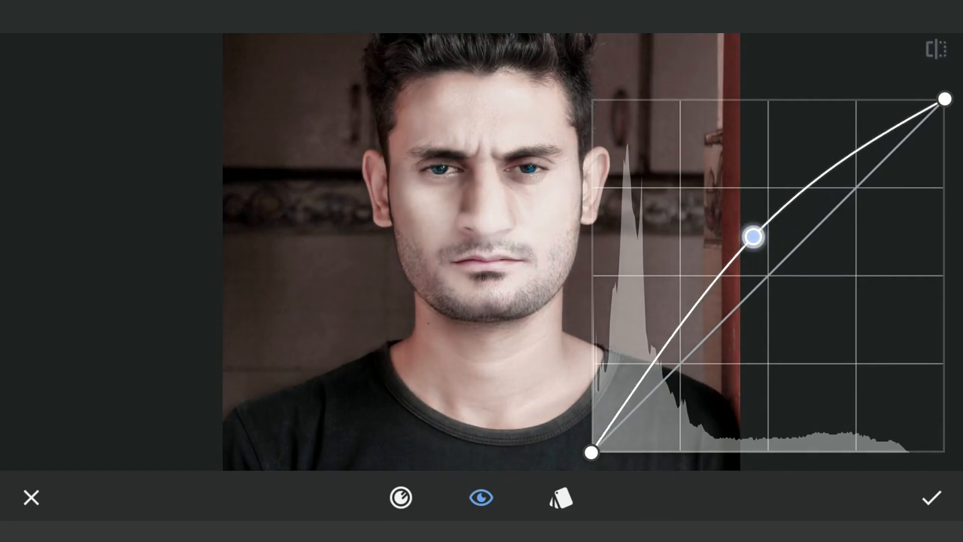
left_click(931, 496)
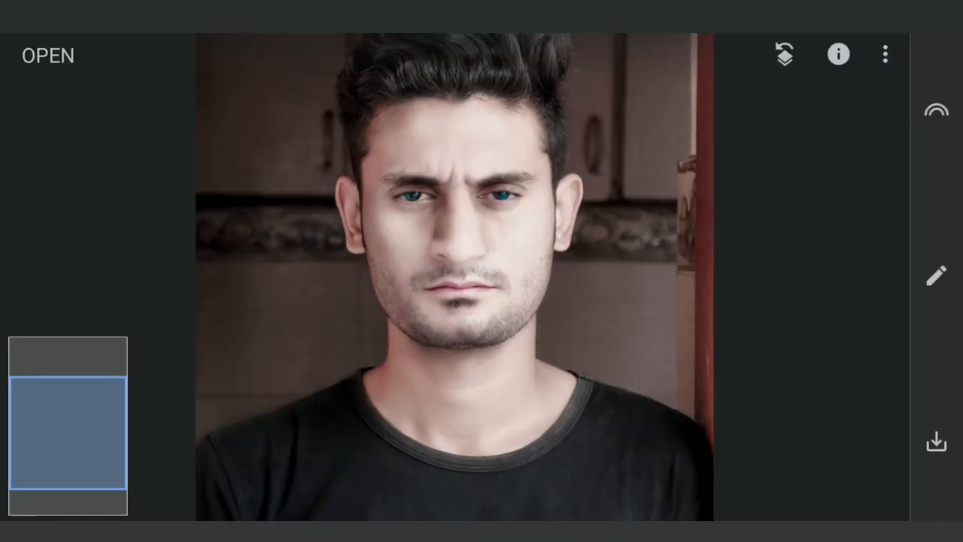
left_click(936, 275)
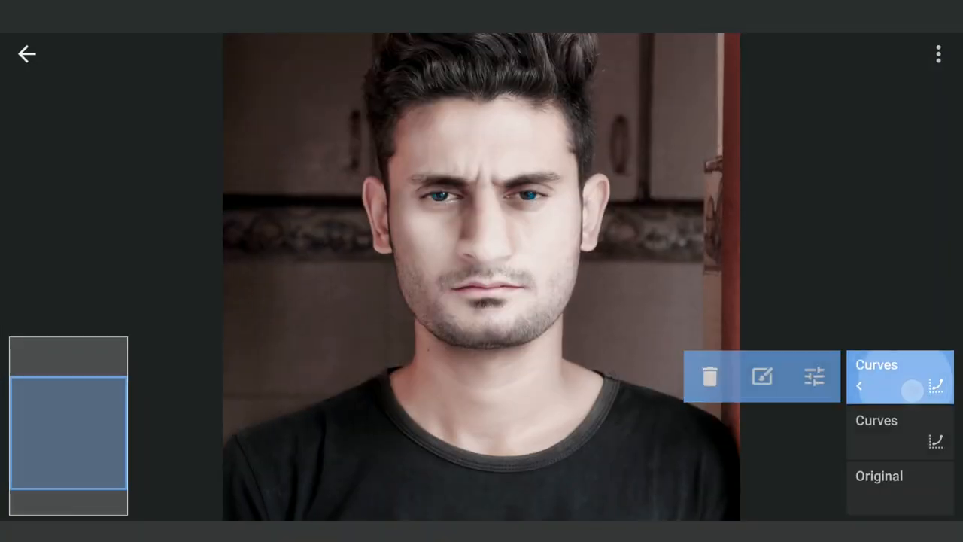
left_click(875, 376)
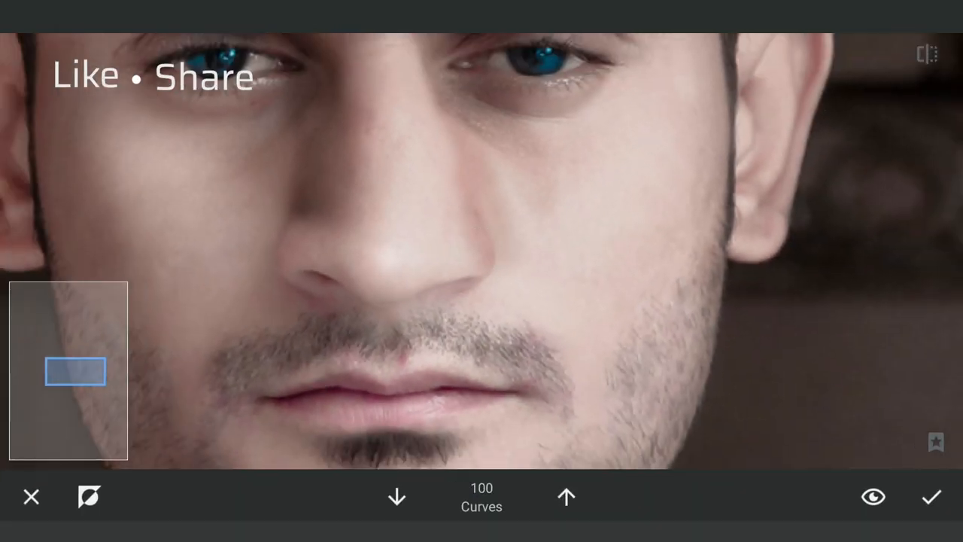
left_click(565, 497)
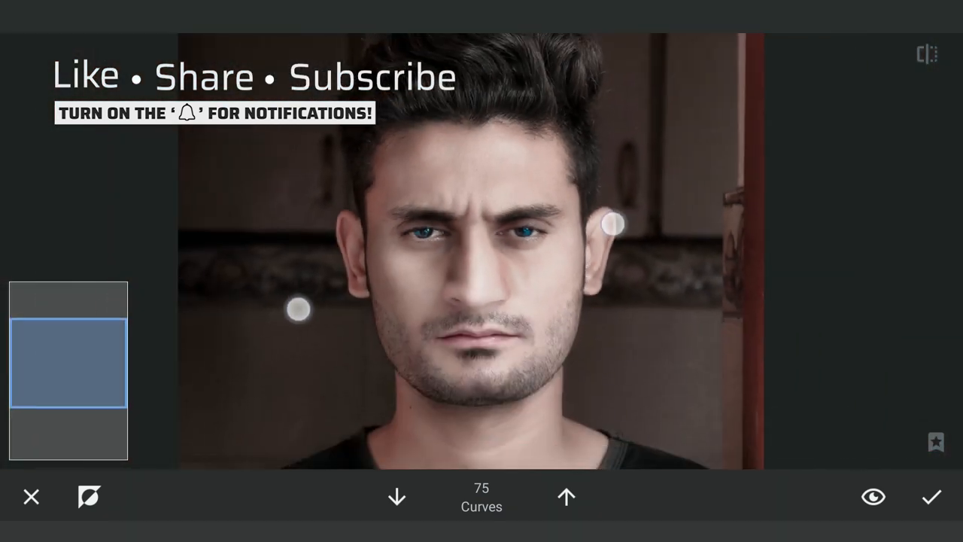
left_click(931, 496)
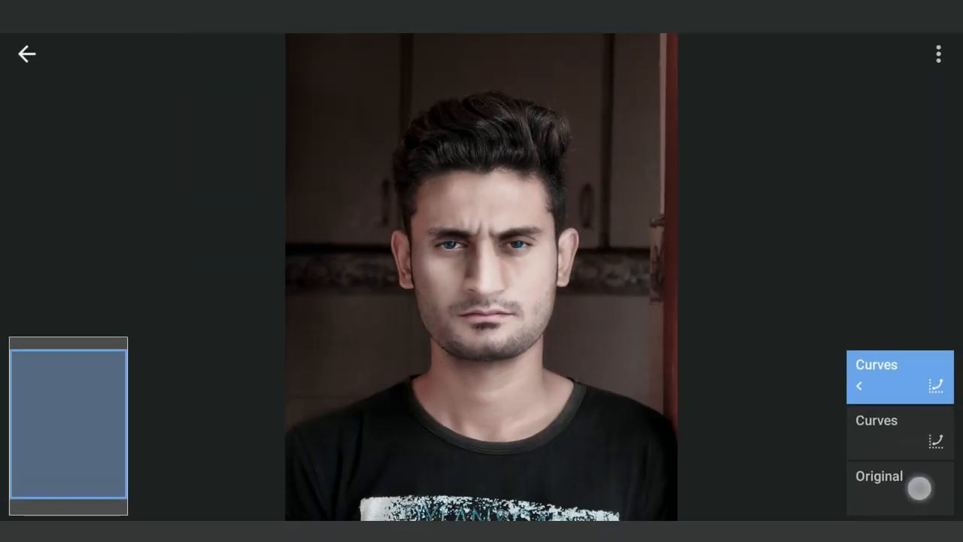
Step back through the edit history and compare against the original portrait.
left_click(875, 376)
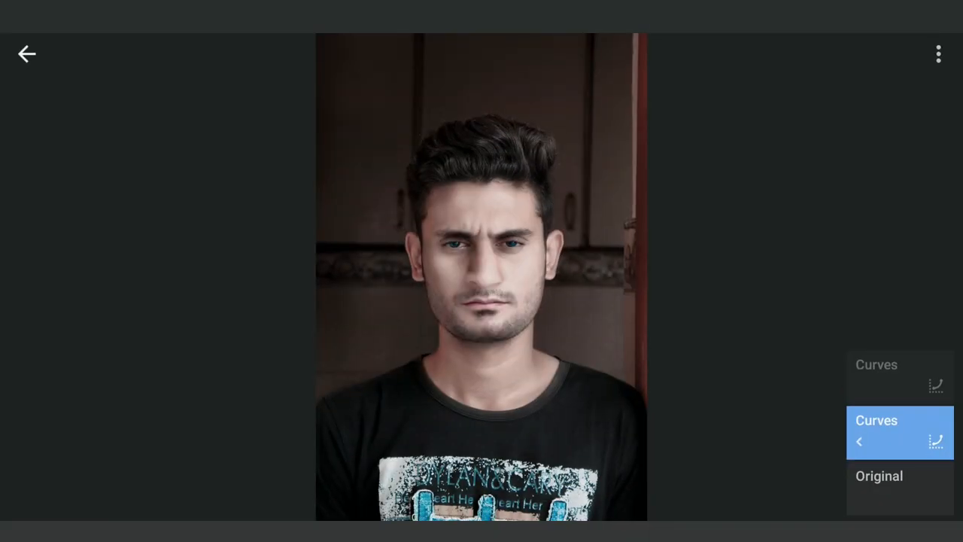
left_click(899, 488)
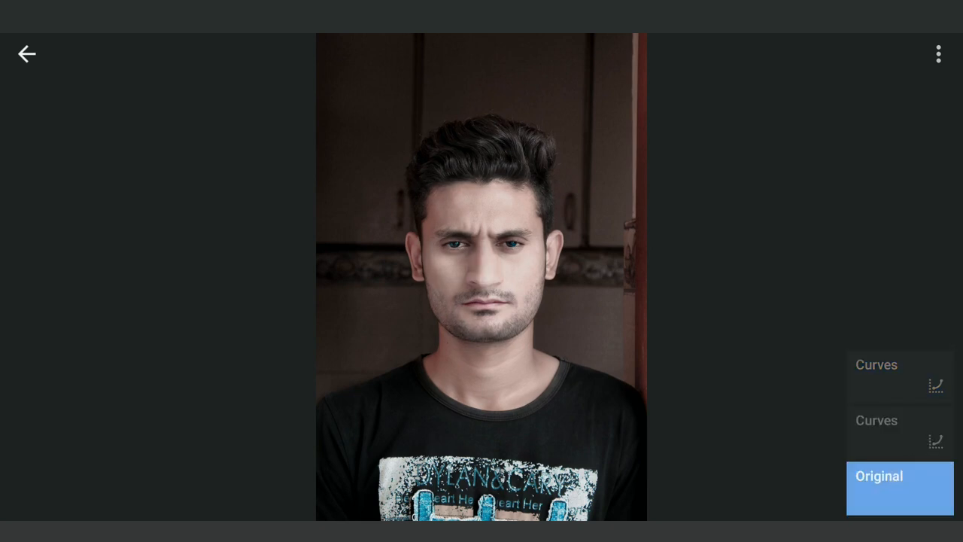
left_click(900, 377)
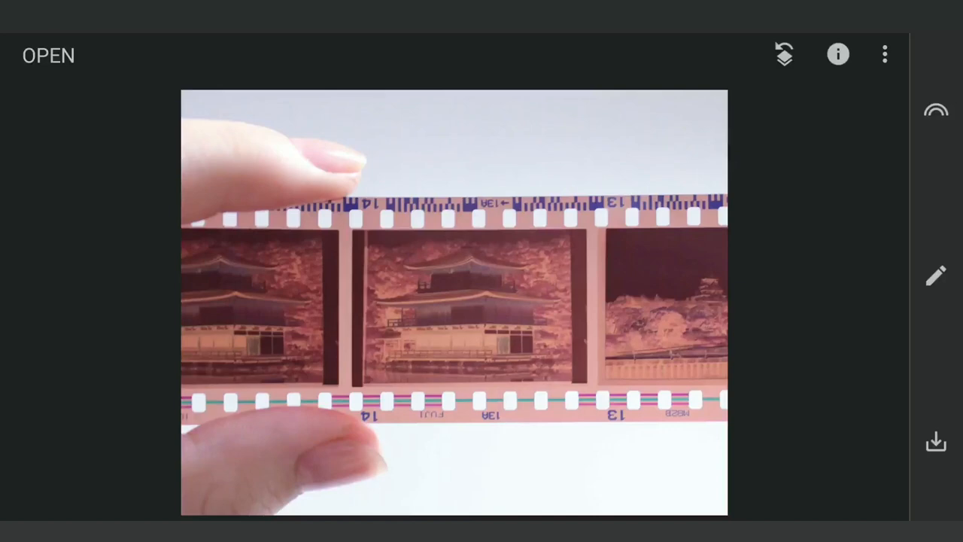
Invert the curve so the film-strip negative reads as a positive image and apply it.
left_click(935, 274)
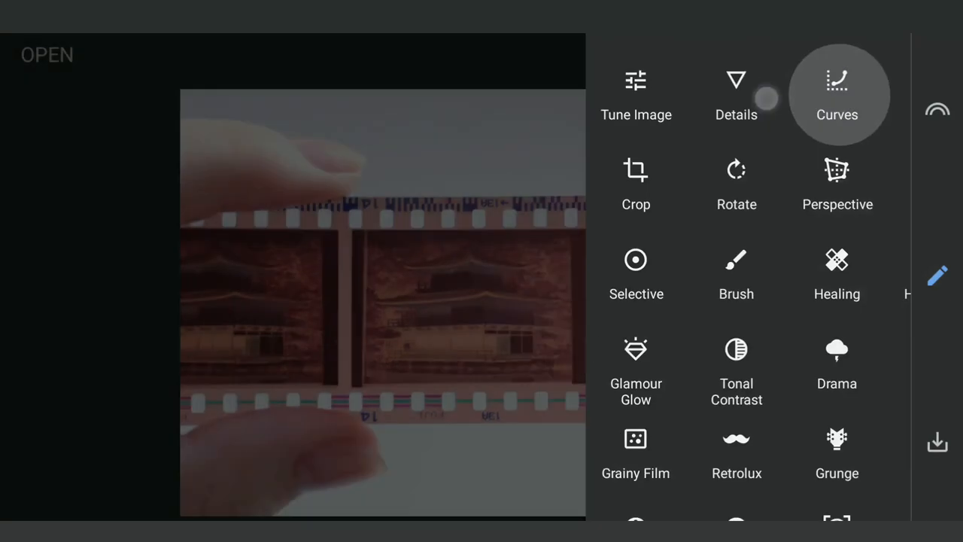
left_click(836, 93)
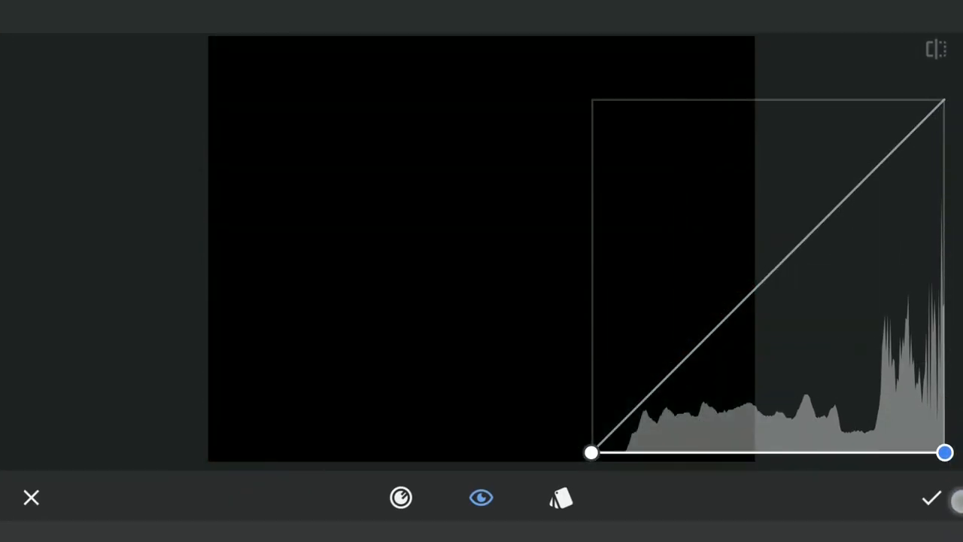
left_click_drag(593, 451, 592, 99)
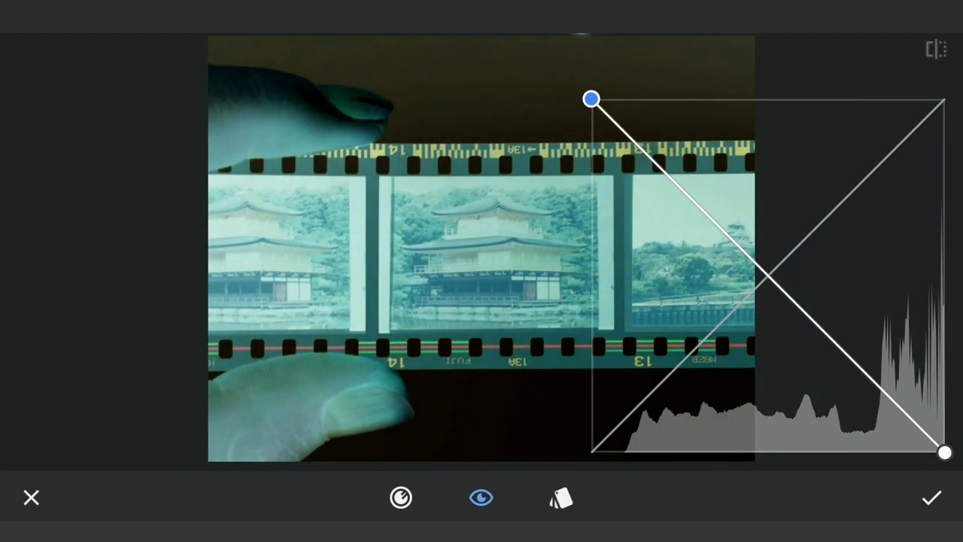
left_click(932, 496)
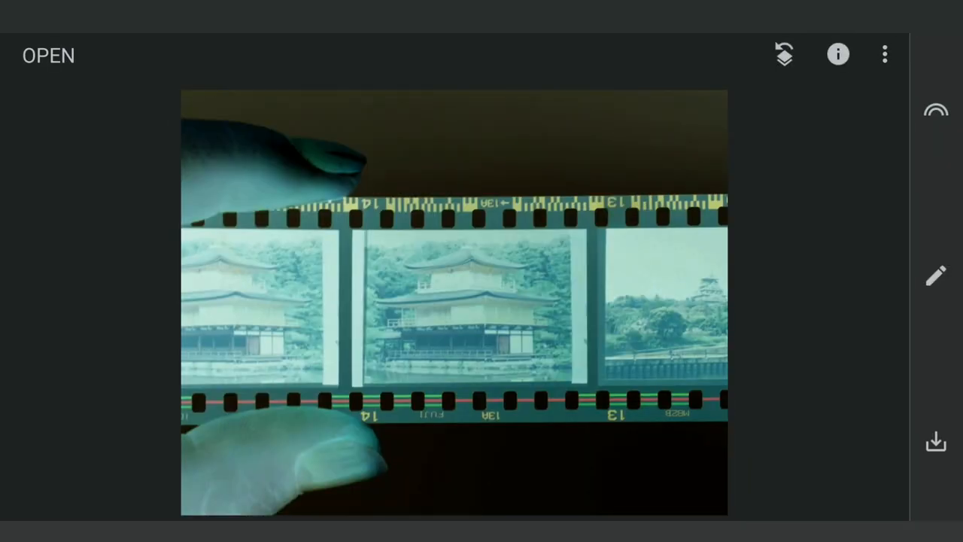
left_click(936, 275)
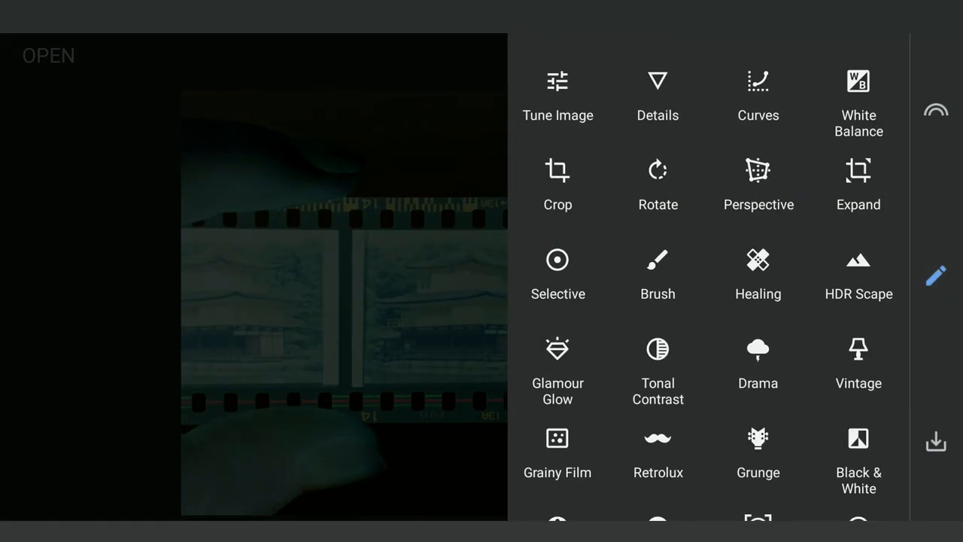
Crop the film strip down to the single middle pagoda frame.
left_click(557, 184)
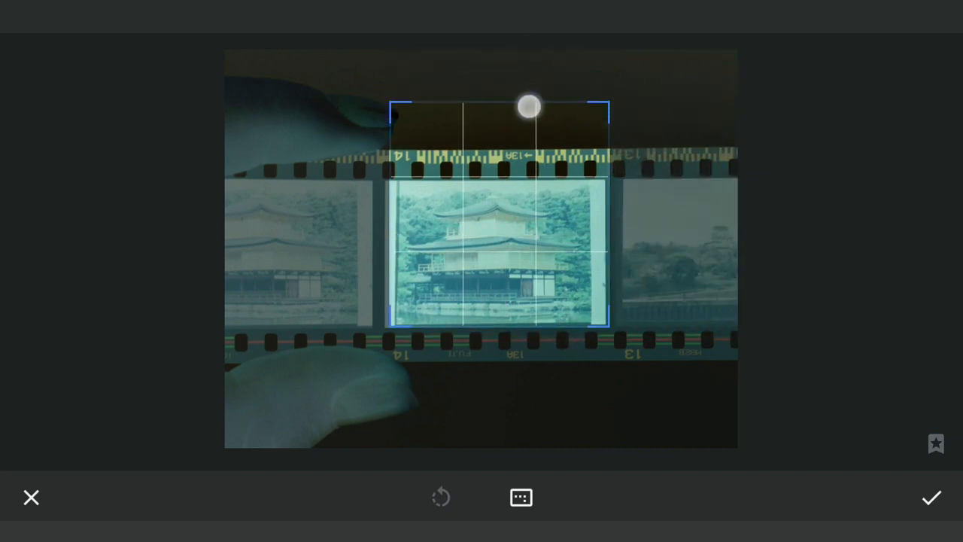
left_click(931, 497)
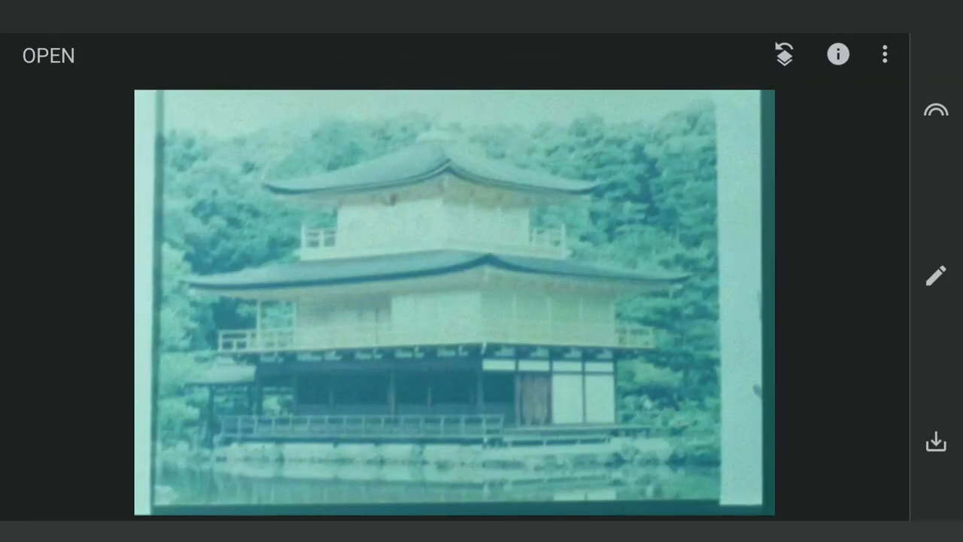
Deepen the pagoda frame's midtones for more contrast and apply the curve.
left_click(936, 276)
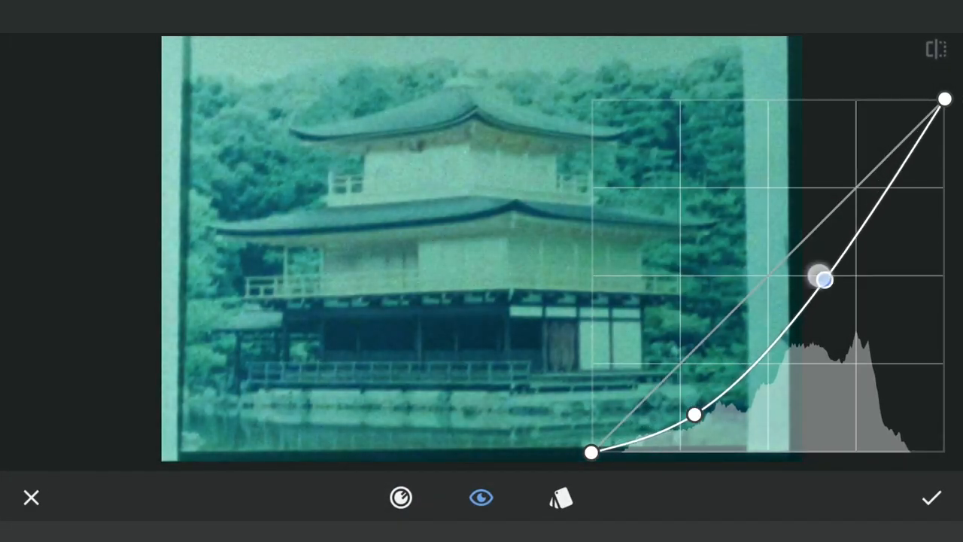
left_click_drag(822, 280, 809, 246)
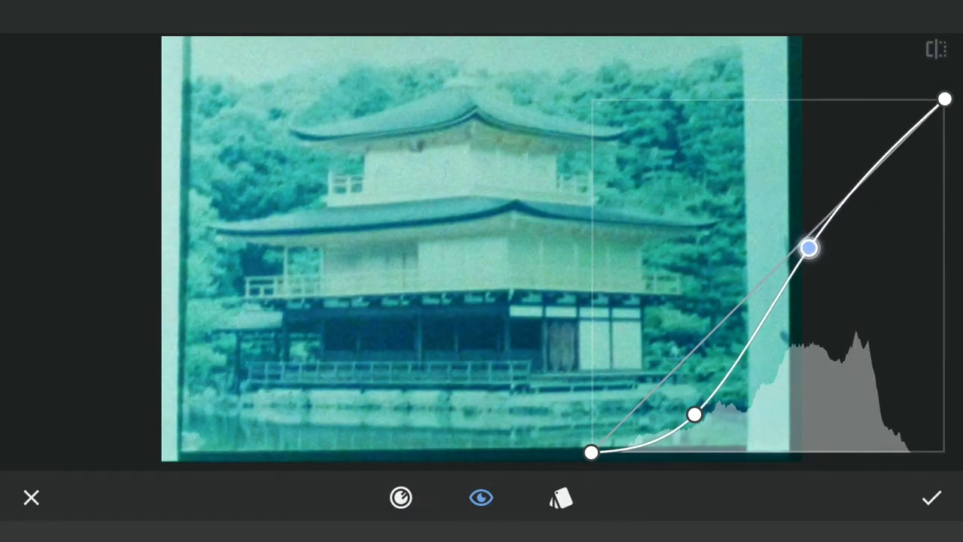
left_click(931, 497)
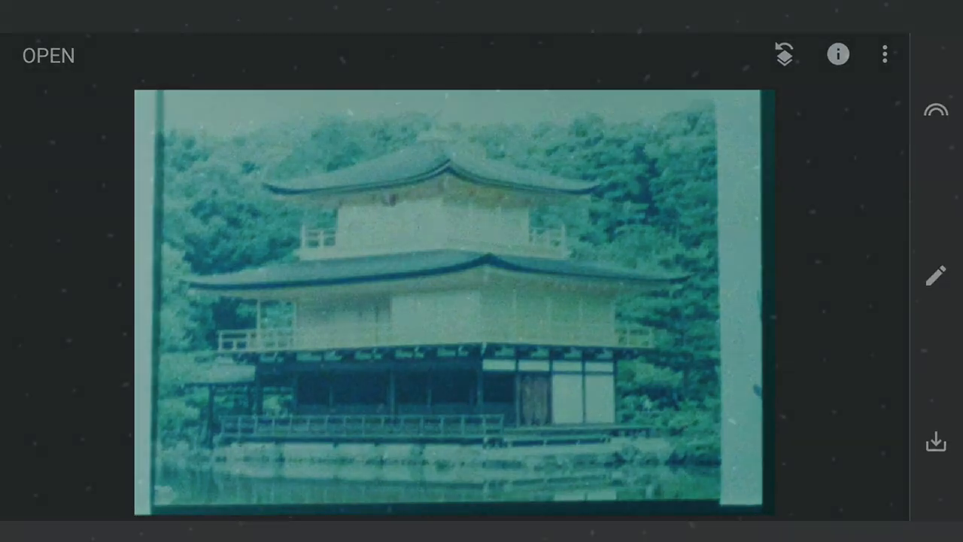